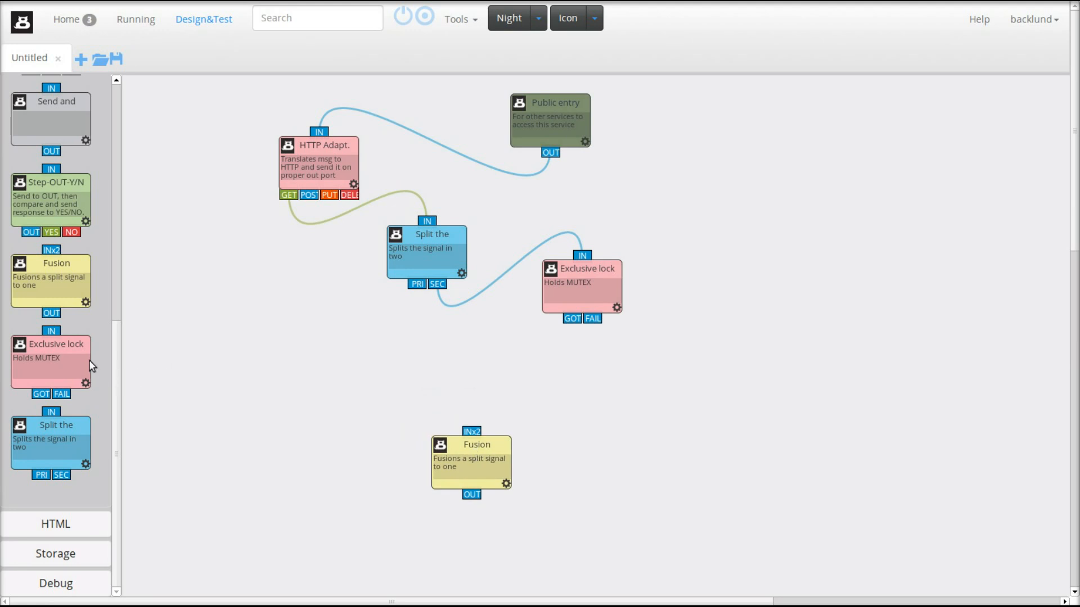
Step: Add a second Exclusive lock after Split and wire its GOT output into Fusion
{"action": "left_click_drag", "start_coordinate": [52, 361], "coordinate": [281, 361]}
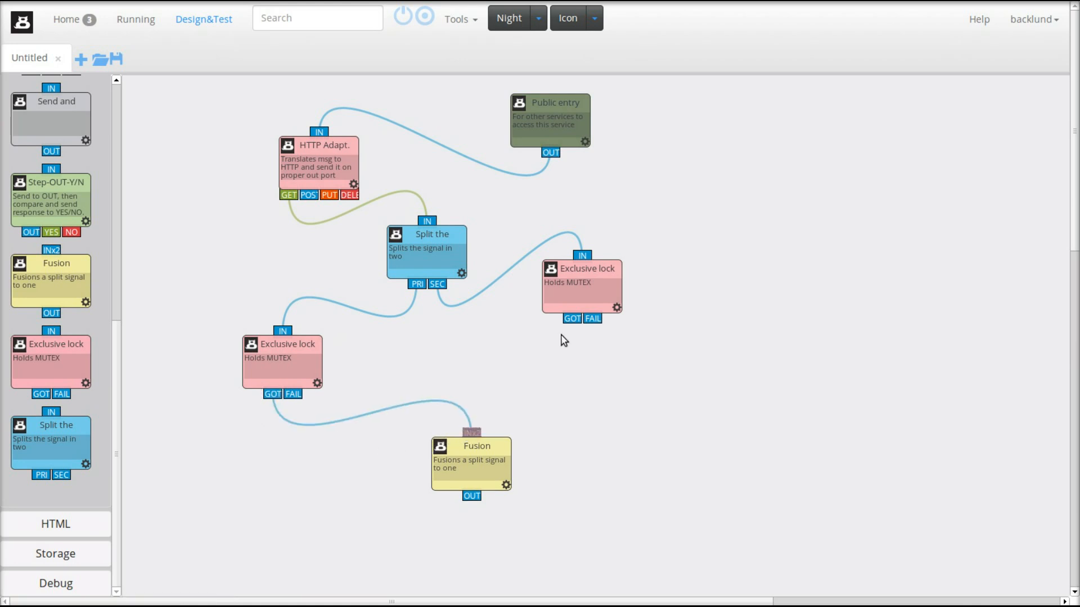
{"action": "left_click_drag", "start_coordinate": [581, 286], "coordinate": [545, 365]}
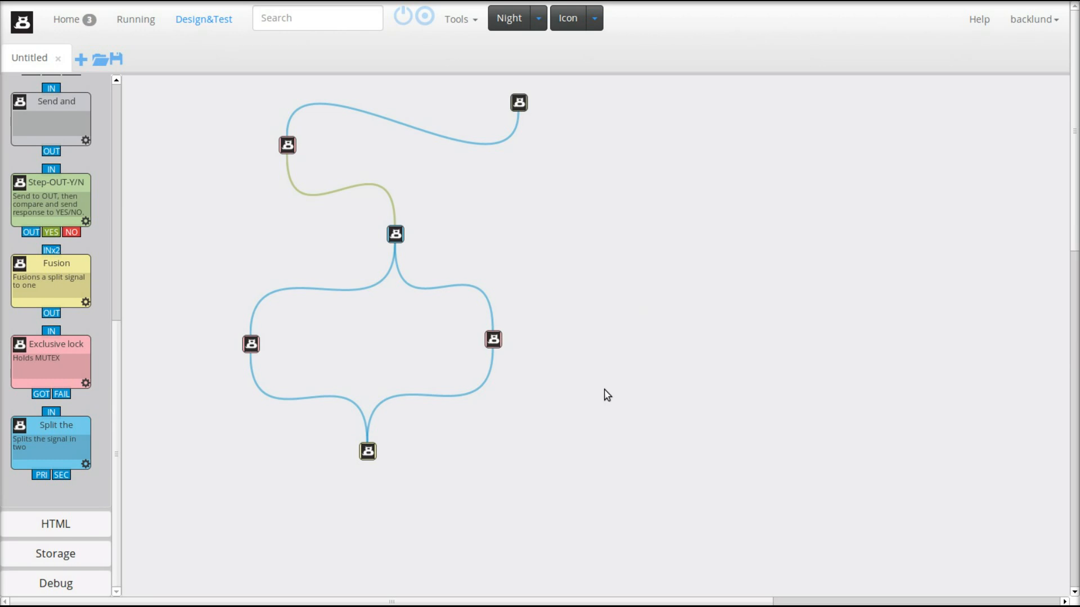
{"action": "mouse_move", "coordinate": [563, 32]}
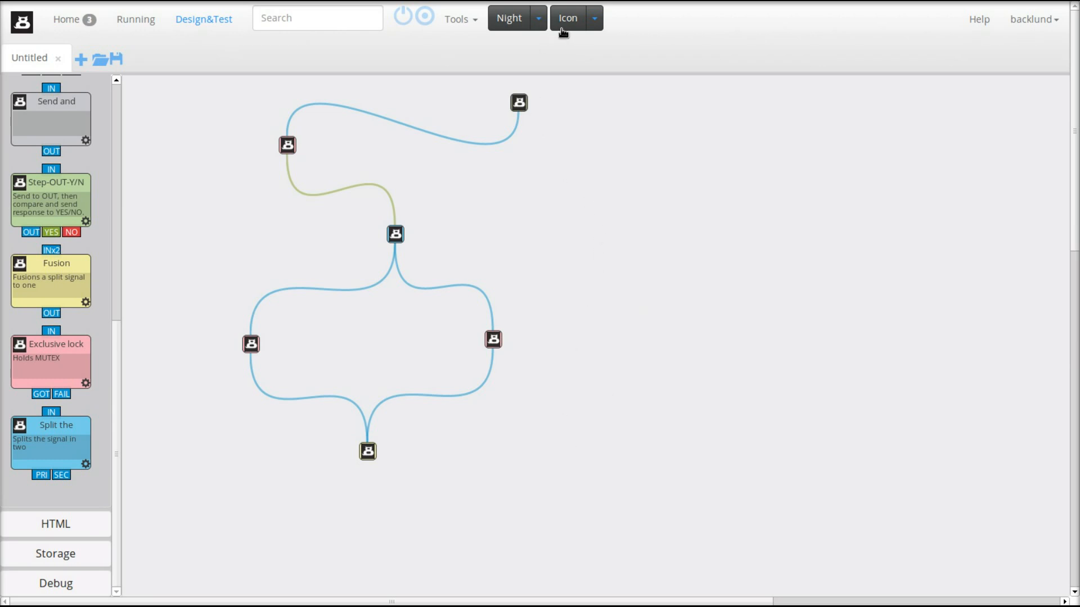
Step: Reload the Design&Test page so an empty Untitled canvas replaces the flow
{"action": "left_click", "coordinate": [567, 17]}
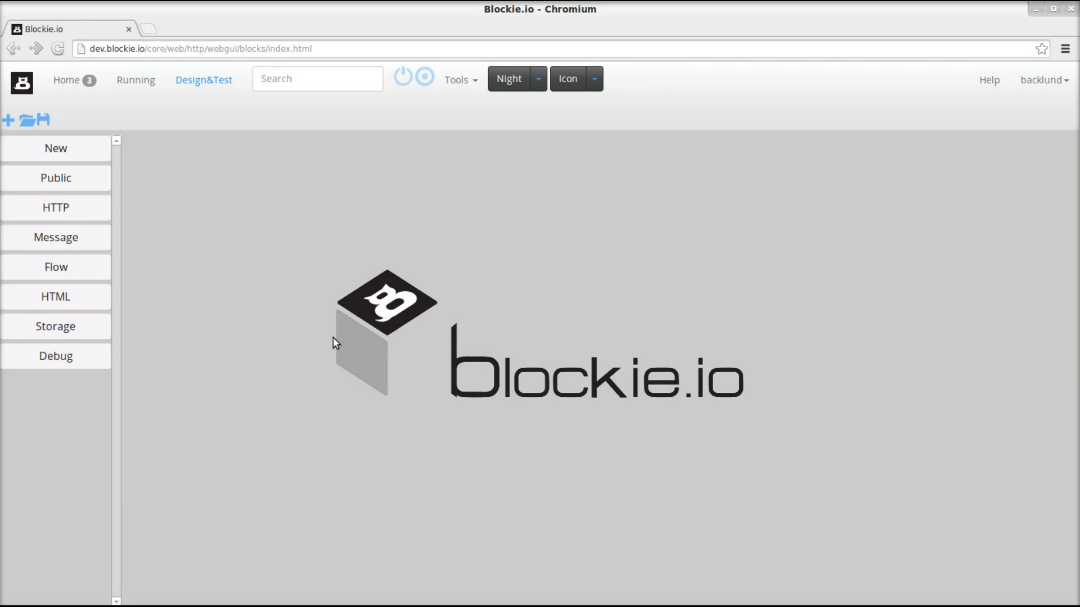
{"action": "mouse_move", "coordinate": [295, 286]}
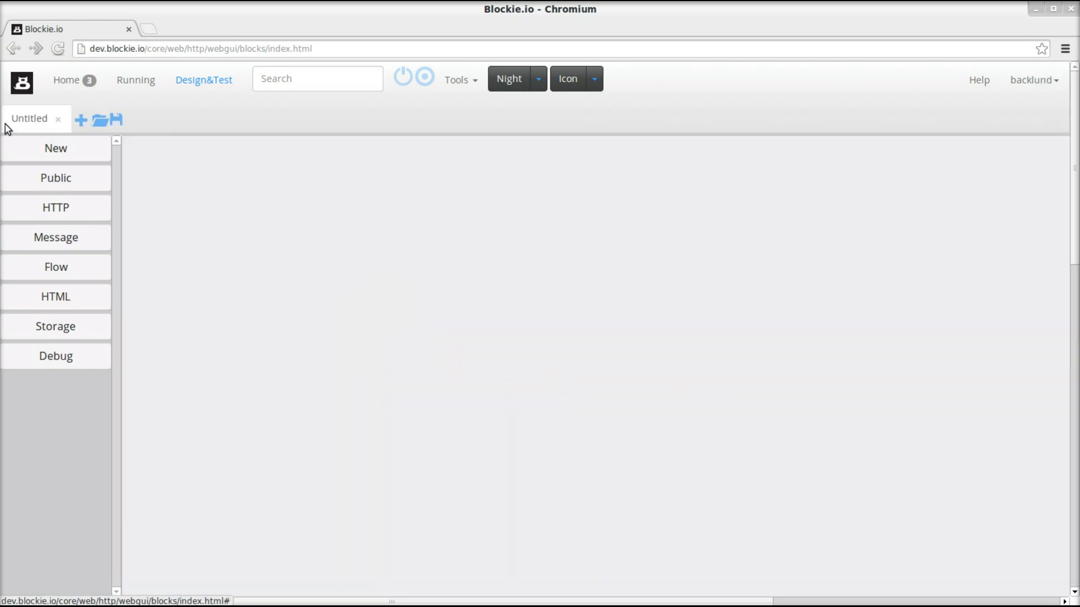
Step: Place a Public entry block and name it array_revers in its configuration
{"action": "left_click", "coordinate": [56, 178]}
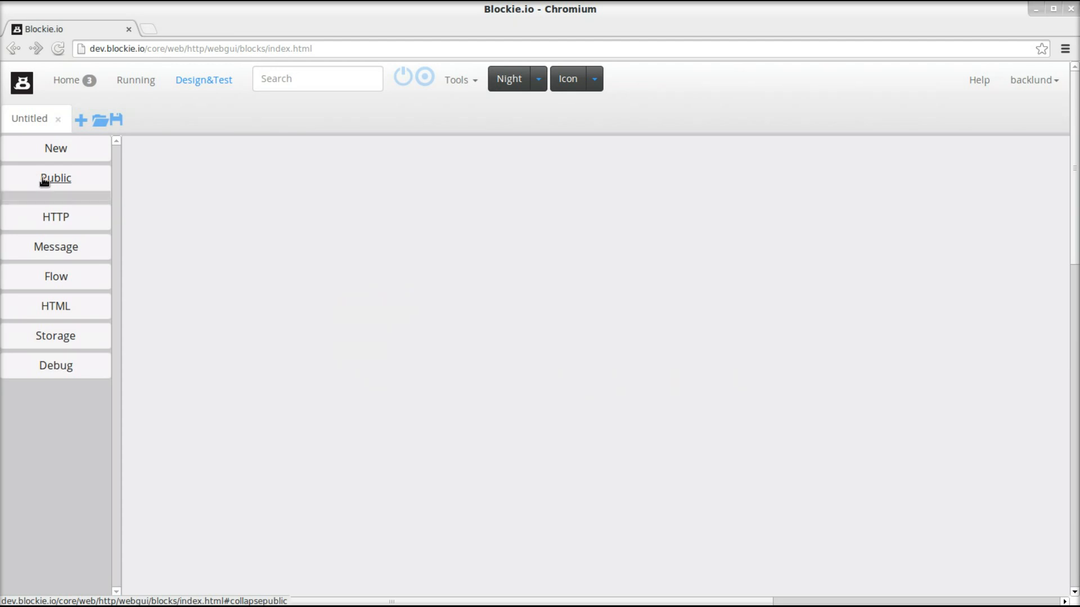
{"action": "left_click", "coordinate": [55, 179]}
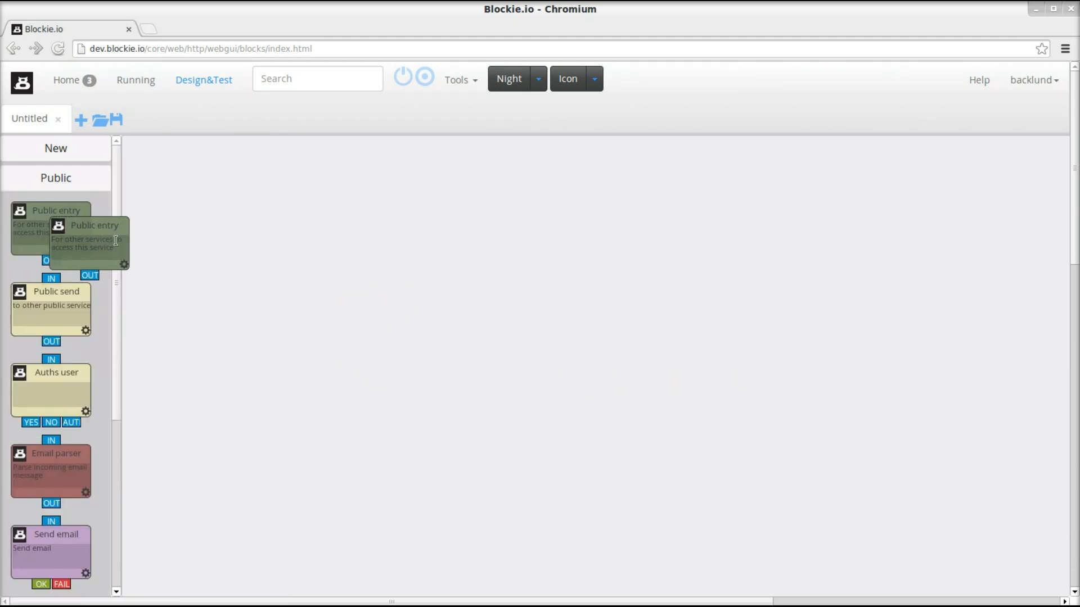
{"action": "left_click_drag", "start_coordinate": [87, 241], "coordinate": [311, 177]}
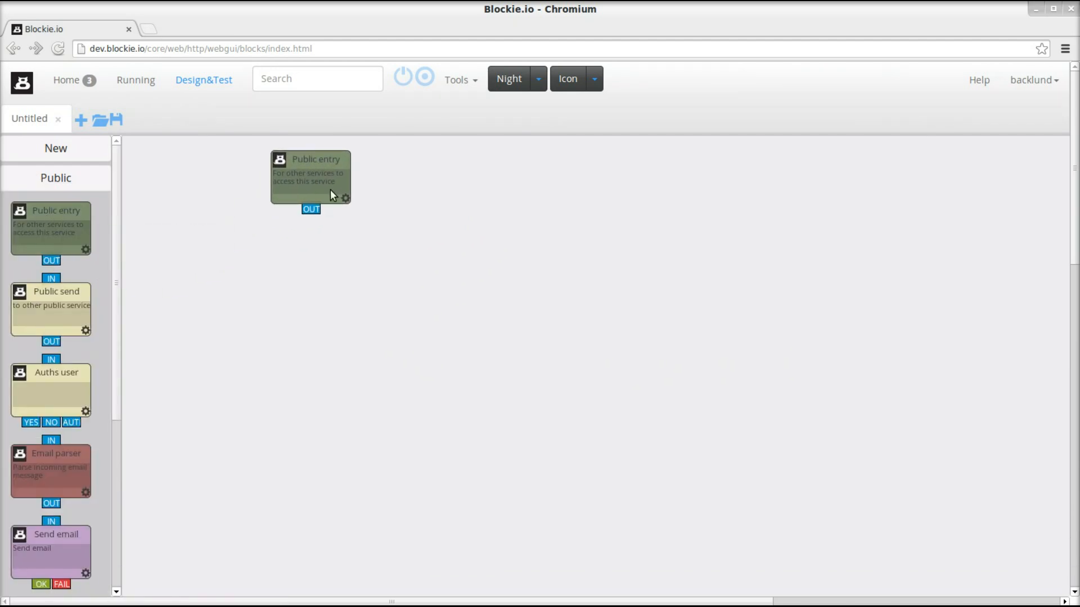
{"action": "left_click", "coordinate": [345, 197]}
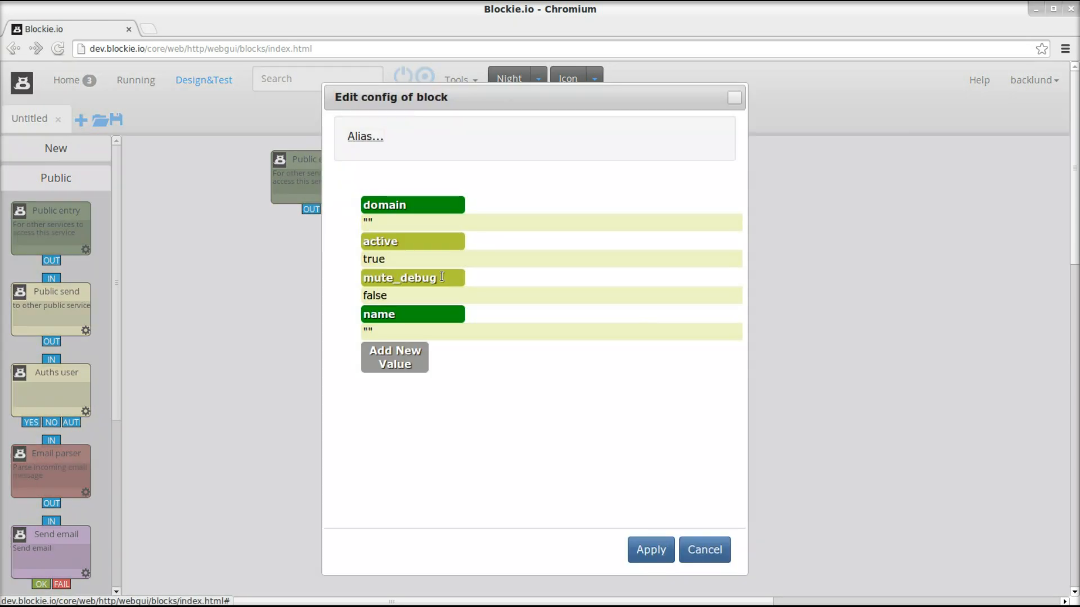
{"action": "type", "text": "array_re"}
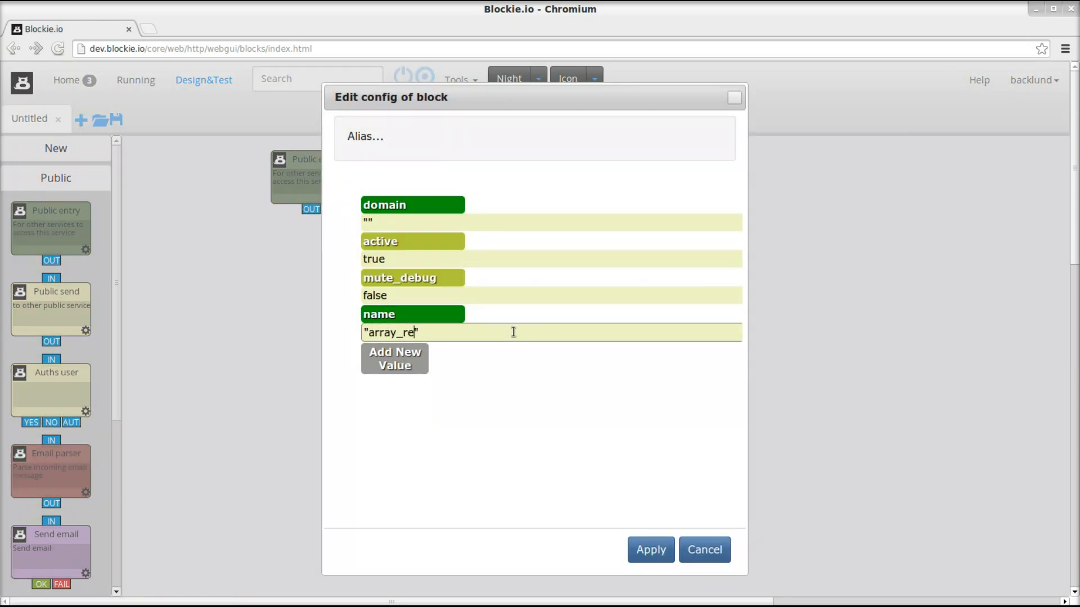
{"action": "type", "text": "vers"}
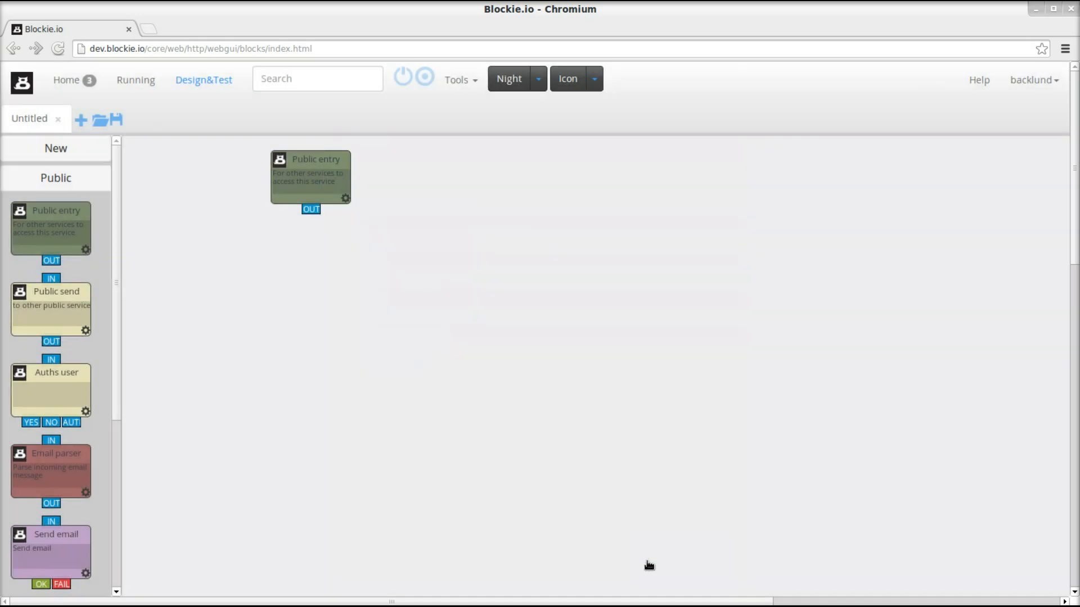
Step: Add an HTTP Adapt. block and feed the Public entry's OUT into its IN
{"action": "left_click", "coordinate": [55, 178]}
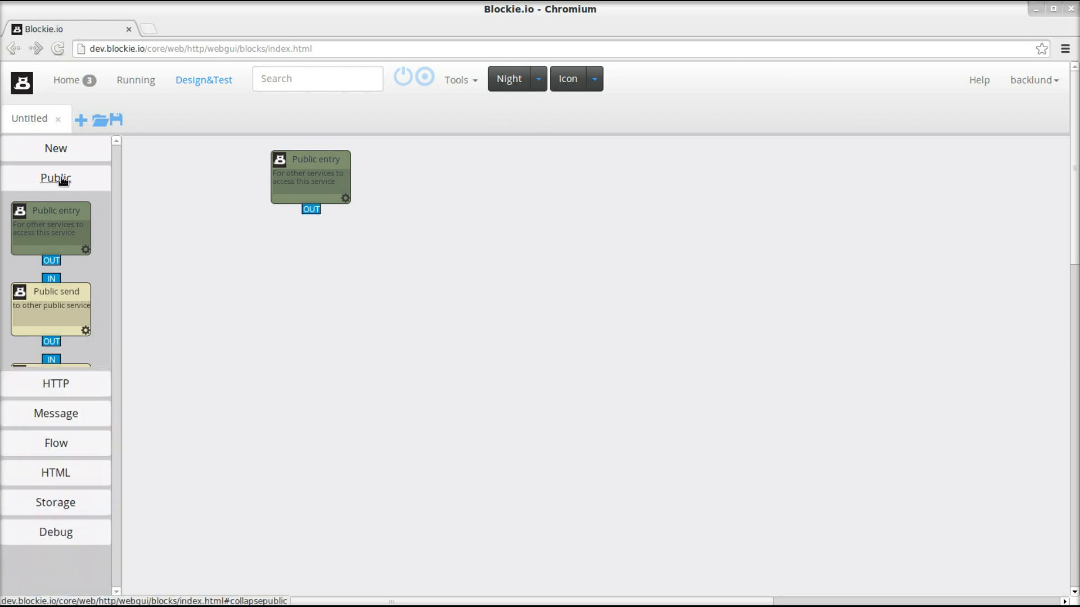
{"action": "left_click", "coordinate": [56, 208]}
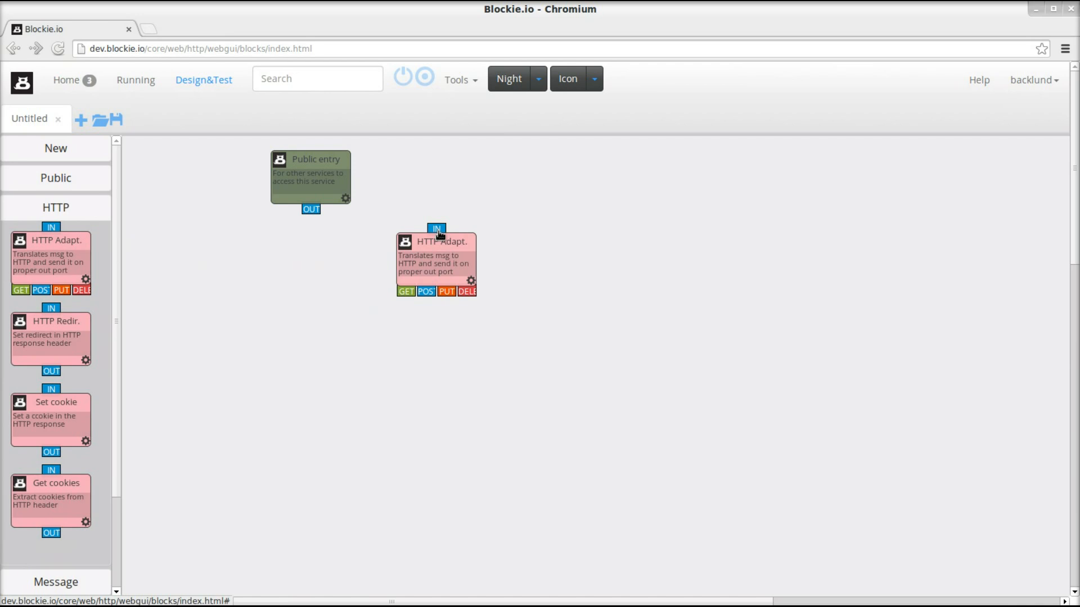
{"action": "left_click_drag", "start_coordinate": [311, 210], "coordinate": [437, 228]}
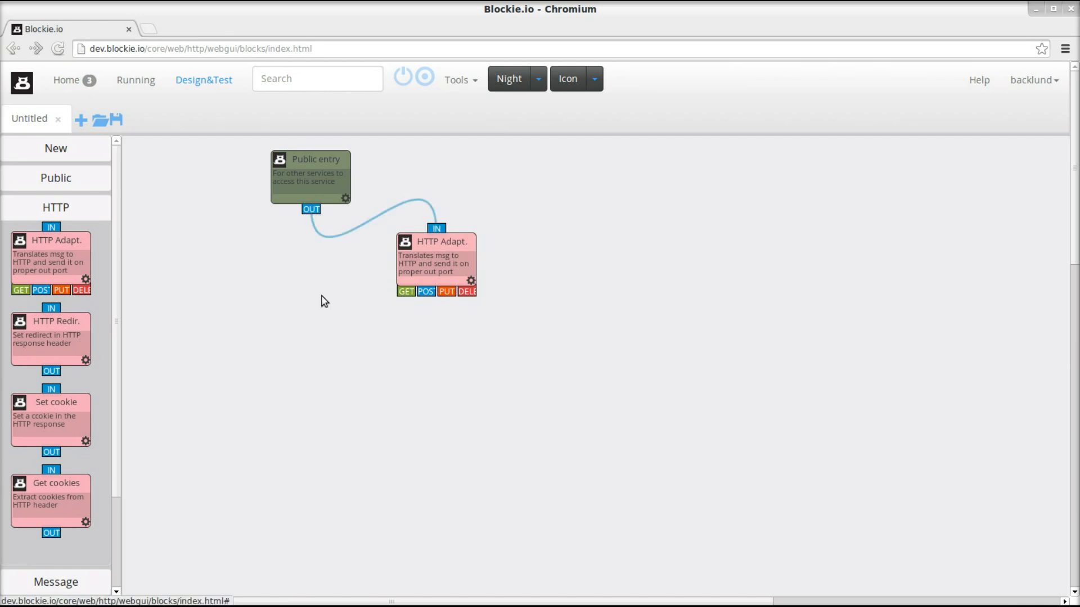
{"action": "mouse_move", "coordinate": [334, 344]}
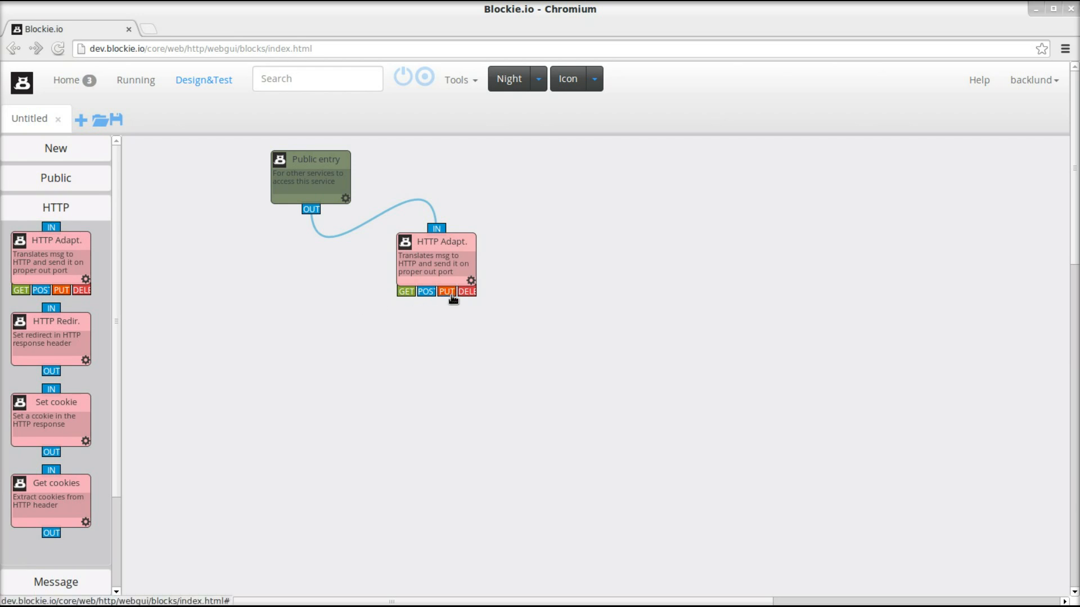
{"action": "left_click", "coordinate": [55, 209]}
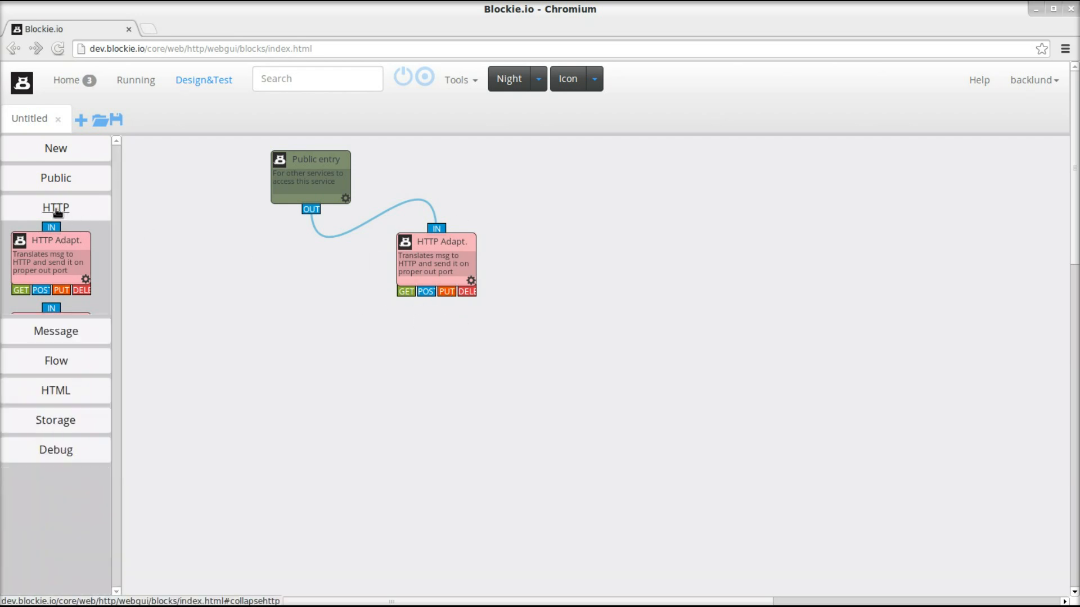
Step: Place a String Split block below the HTTP adapter from the New palette
{"action": "left_click", "coordinate": [55, 207]}
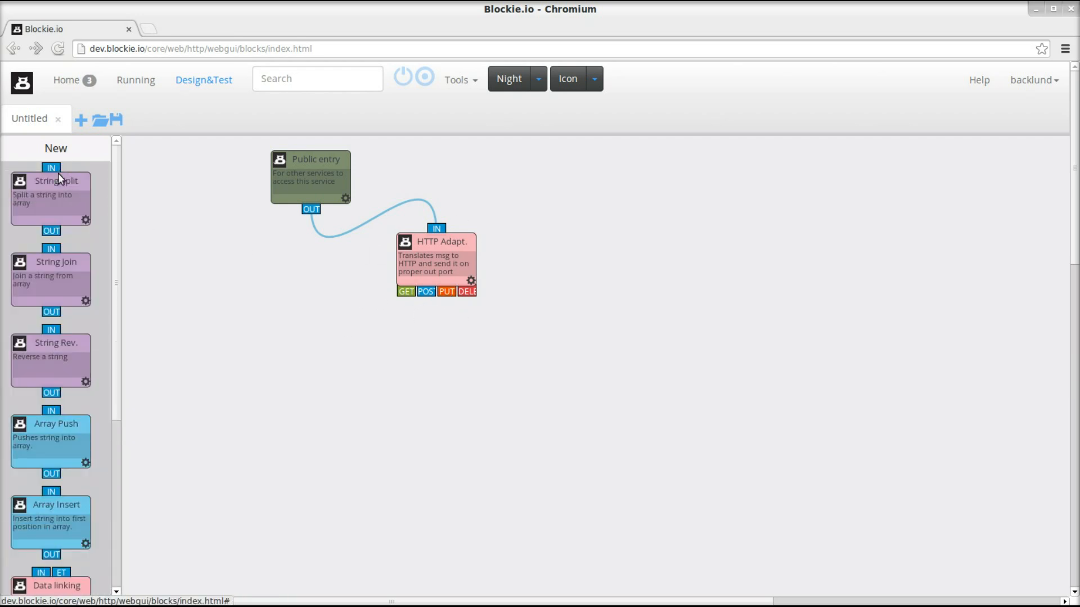
{"action": "left_click_drag", "start_coordinate": [50, 192], "coordinate": [339, 372]}
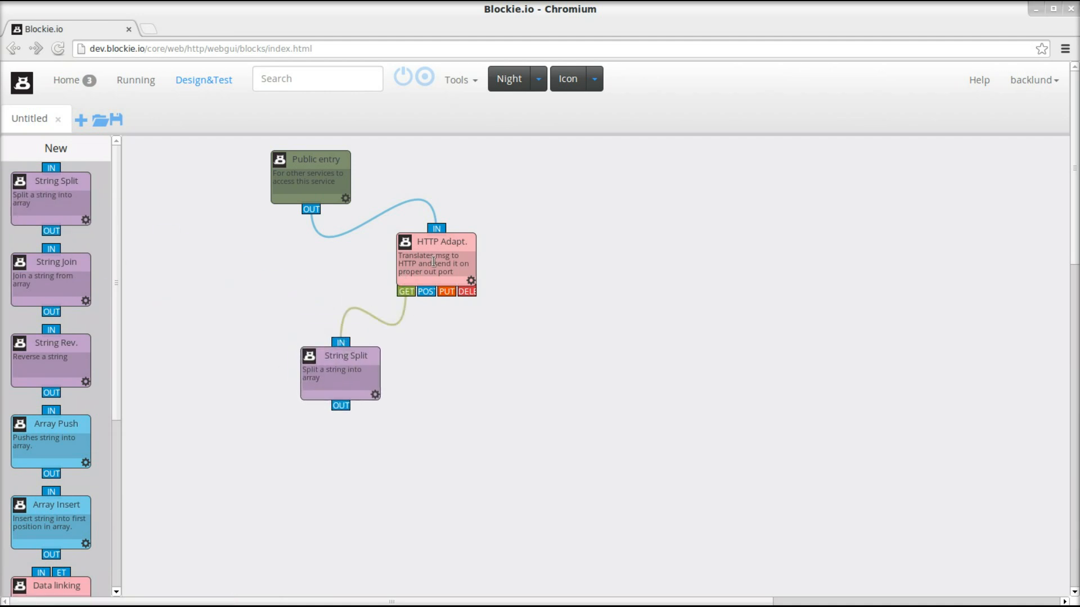
{"action": "right_click", "coordinate": [361, 364]}
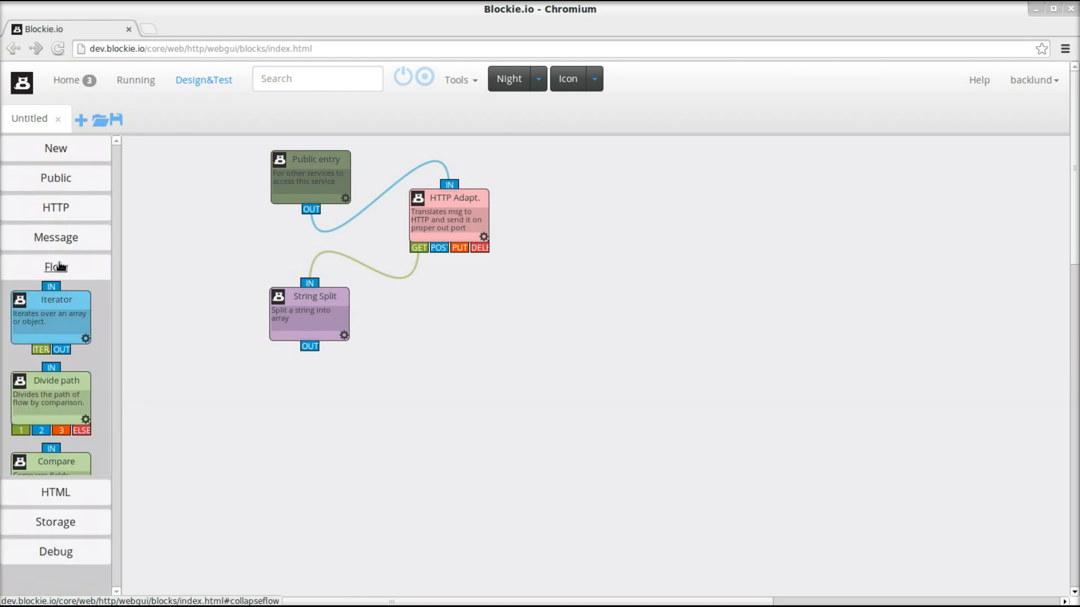
Step: Place an Iterator beside String Split and wire Split's output into it
{"action": "left_click_drag", "start_coordinate": [49, 317], "coordinate": [384, 452]}
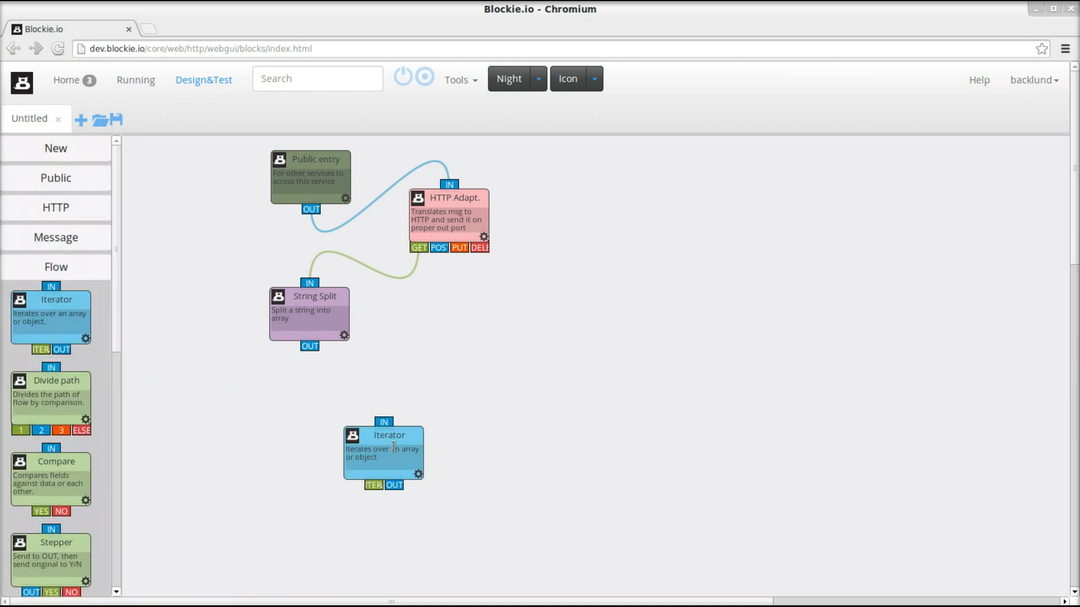
{"action": "left_click_drag", "start_coordinate": [389, 451], "coordinate": [447, 376]}
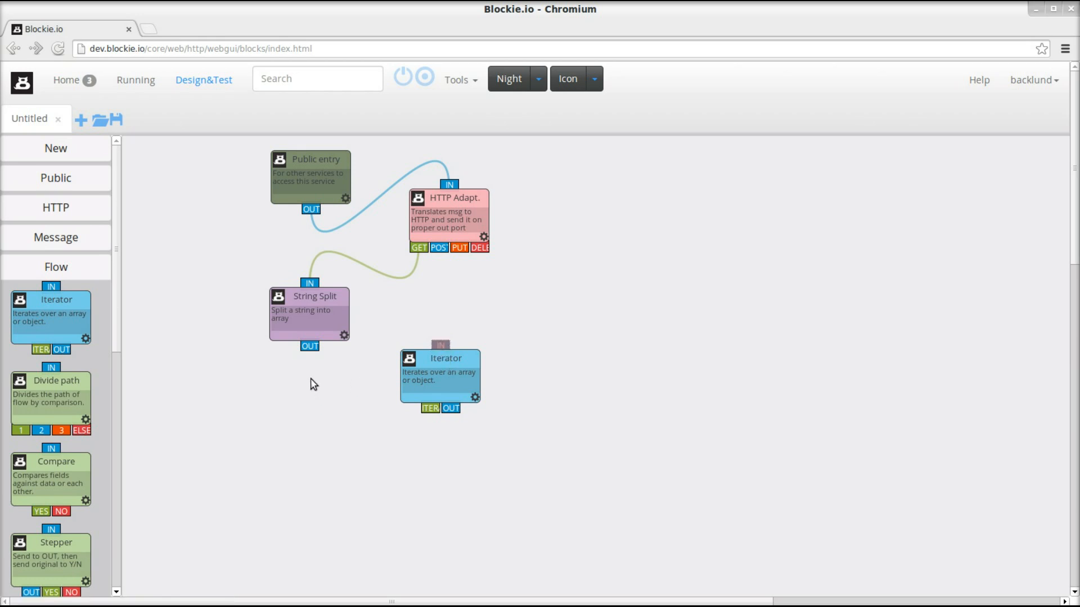
{"action": "left_click_drag", "start_coordinate": [310, 345], "coordinate": [441, 344]}
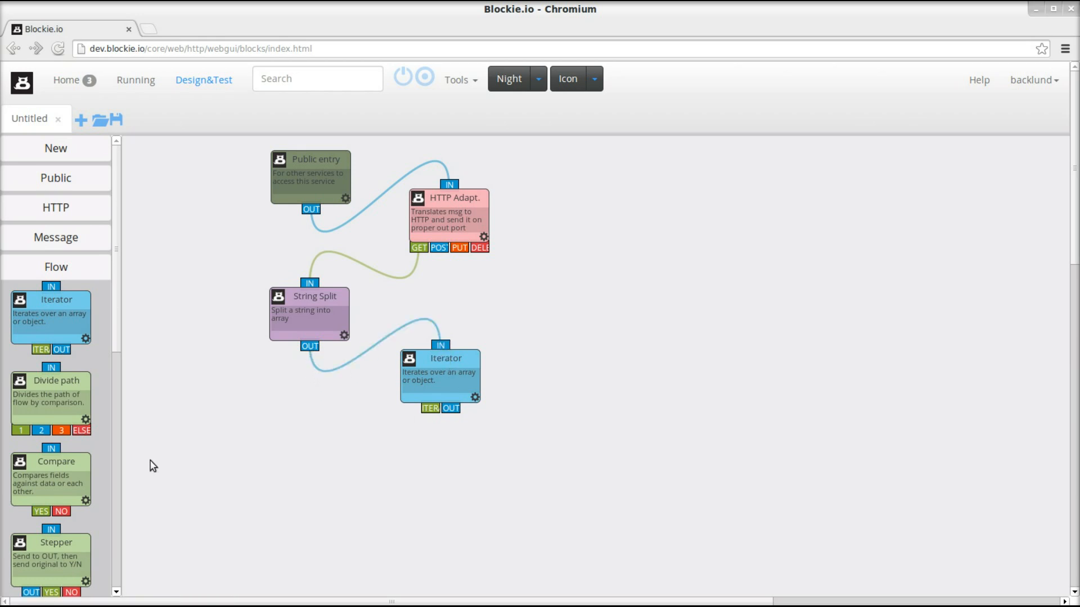
{"action": "mouse_move", "coordinate": [356, 444]}
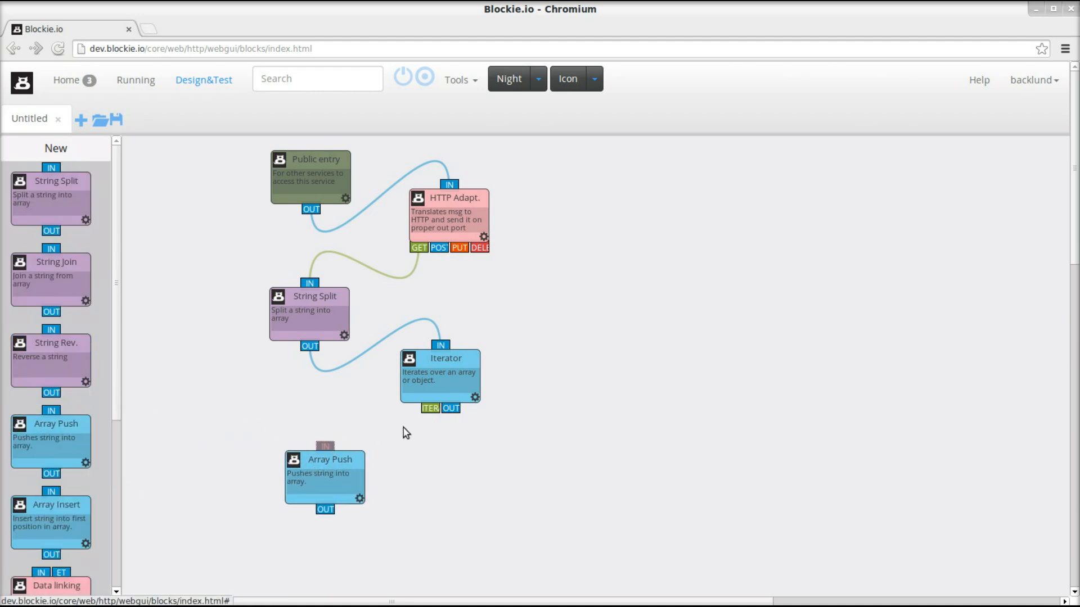
{"action": "left_click_drag", "start_coordinate": [451, 408], "coordinate": [326, 447]}
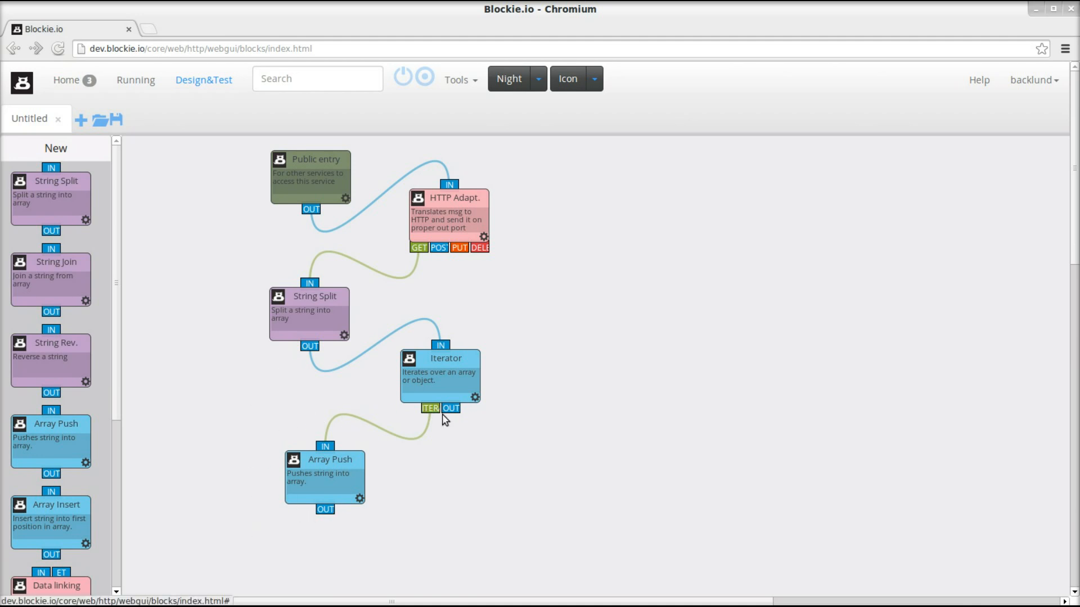
{"action": "mouse_move", "coordinate": [435, 377]}
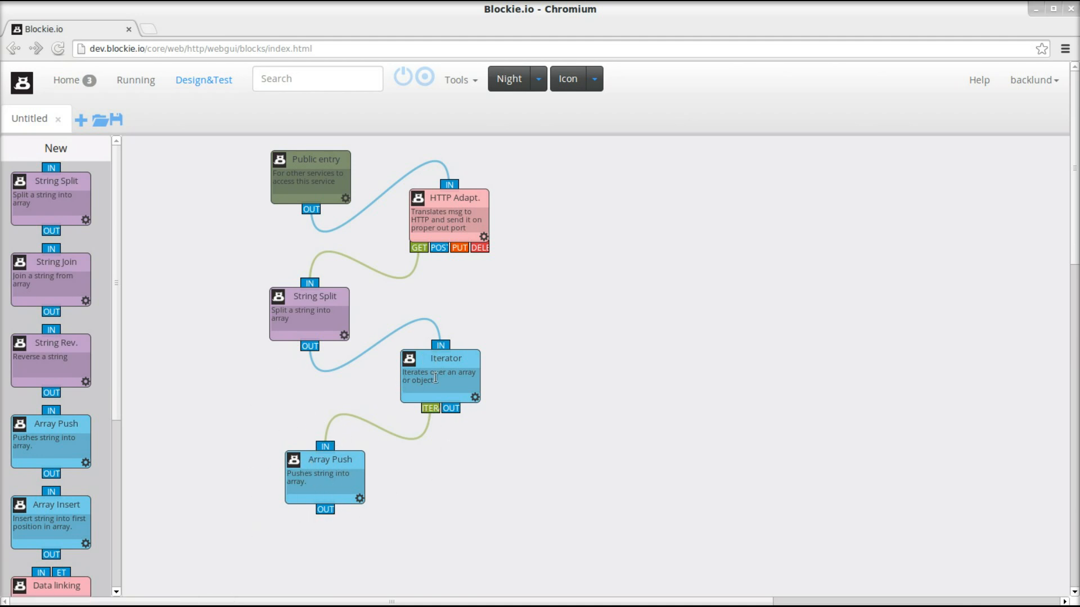
{"action": "mouse_move", "coordinate": [439, 395]}
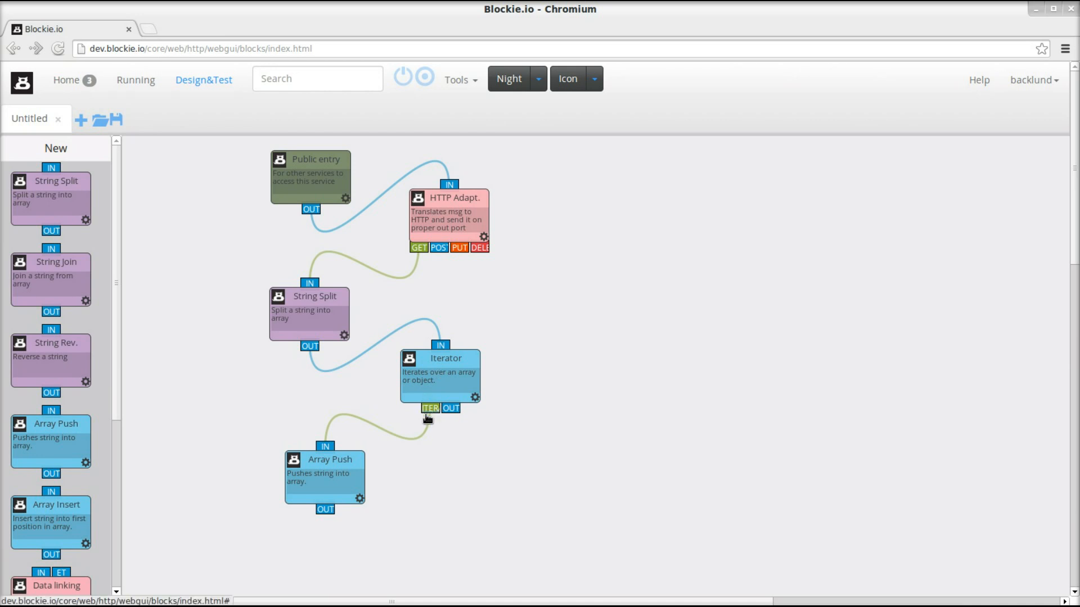
{"action": "mouse_move", "coordinate": [325, 497]}
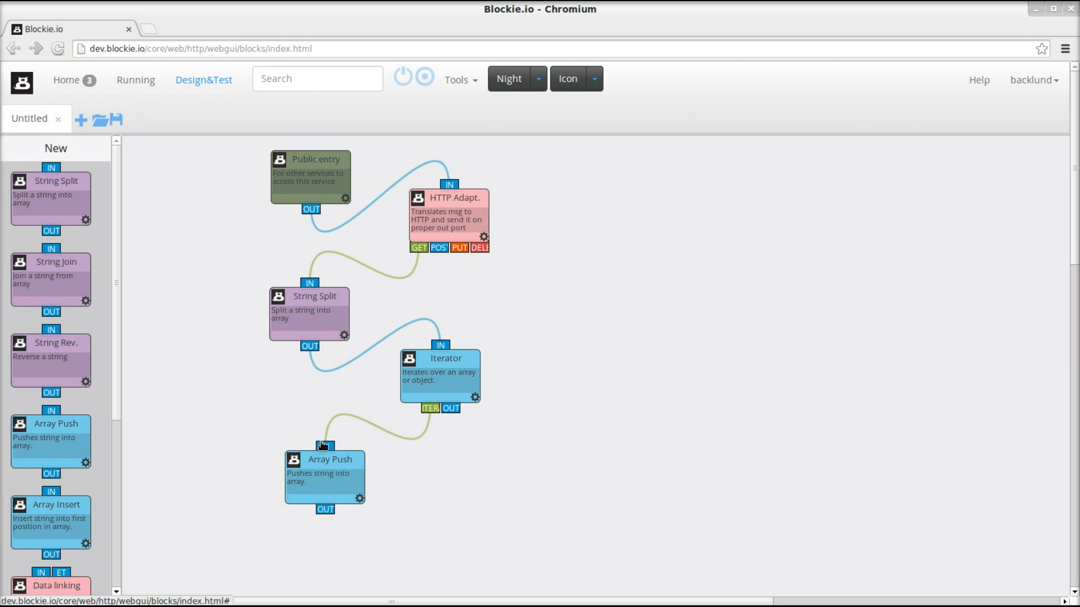
{"action": "mouse_move", "coordinate": [483, 416]}
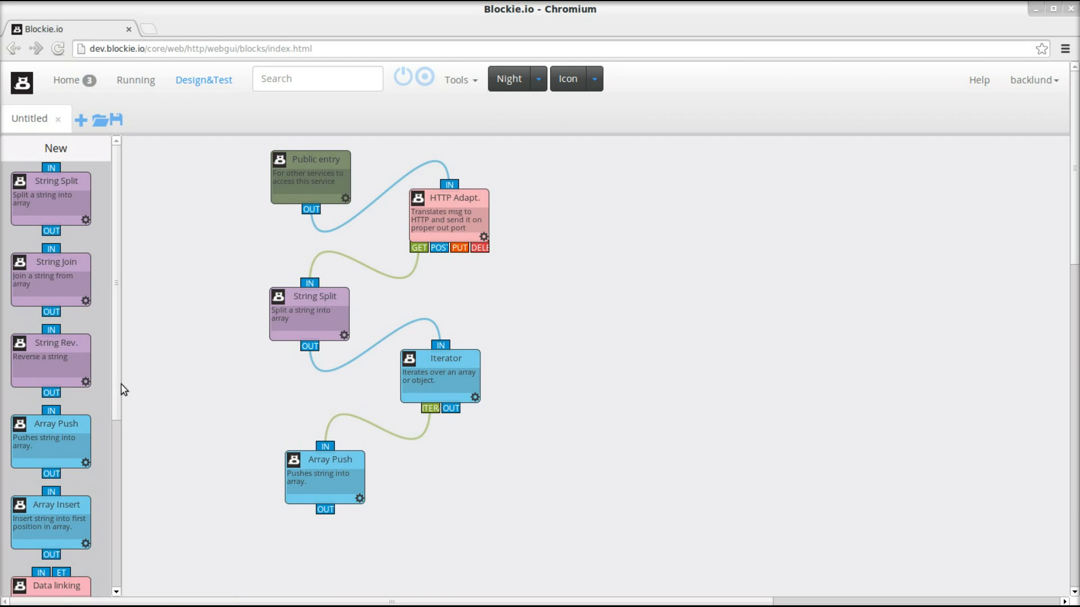
Step: Add a String Join fed by the Iterator's OUT and set its delimiter to "_"
{"action": "left_click_drag", "start_coordinate": [52, 269], "coordinate": [547, 454]}
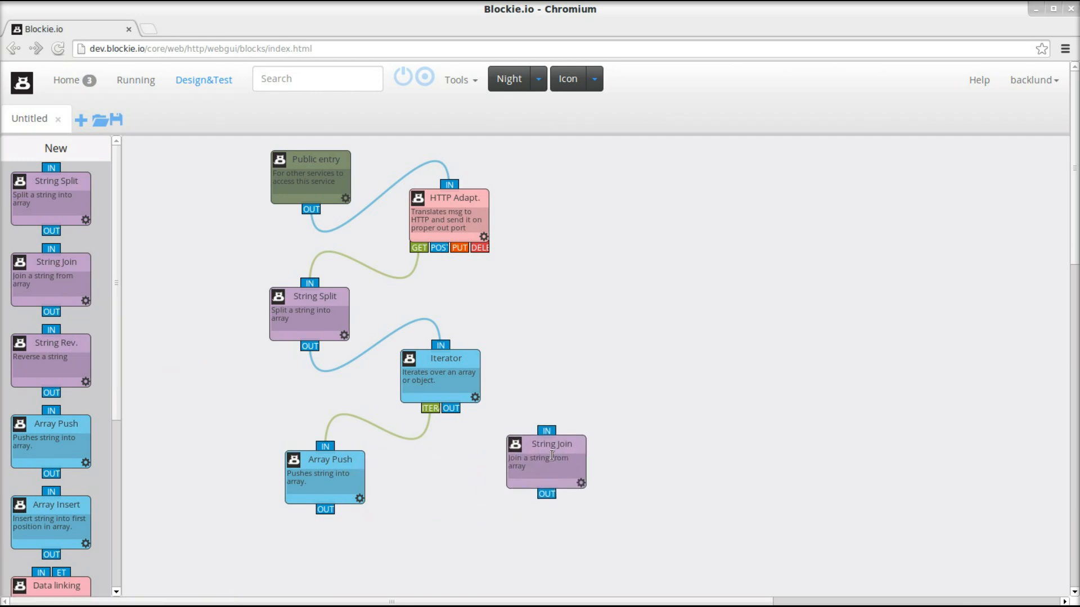
{"action": "left_click_drag", "start_coordinate": [451, 407], "coordinate": [546, 431]}
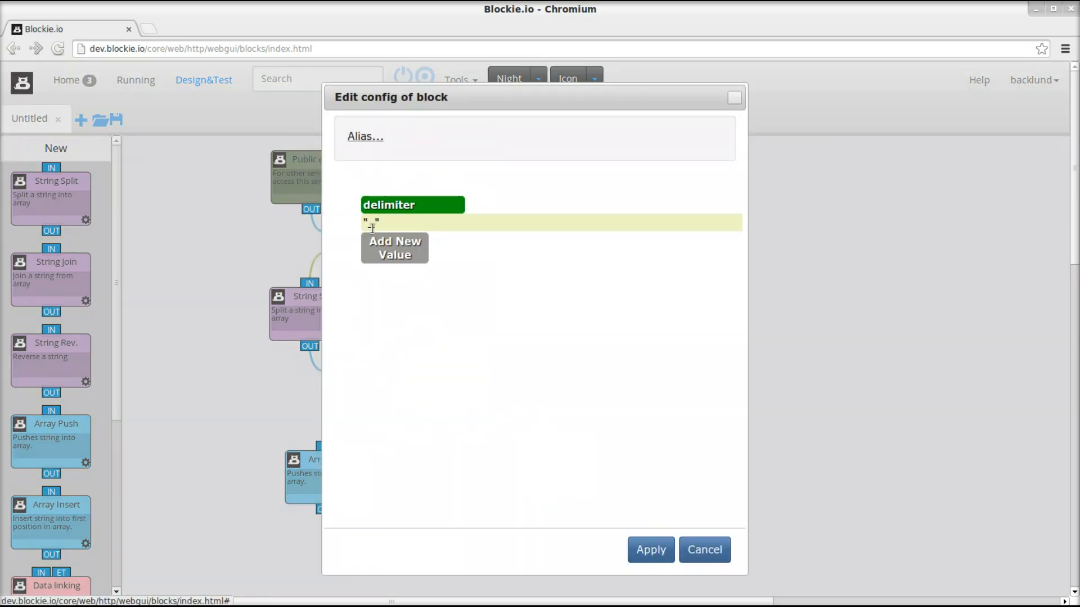
{"action": "left_click", "coordinate": [703, 550]}
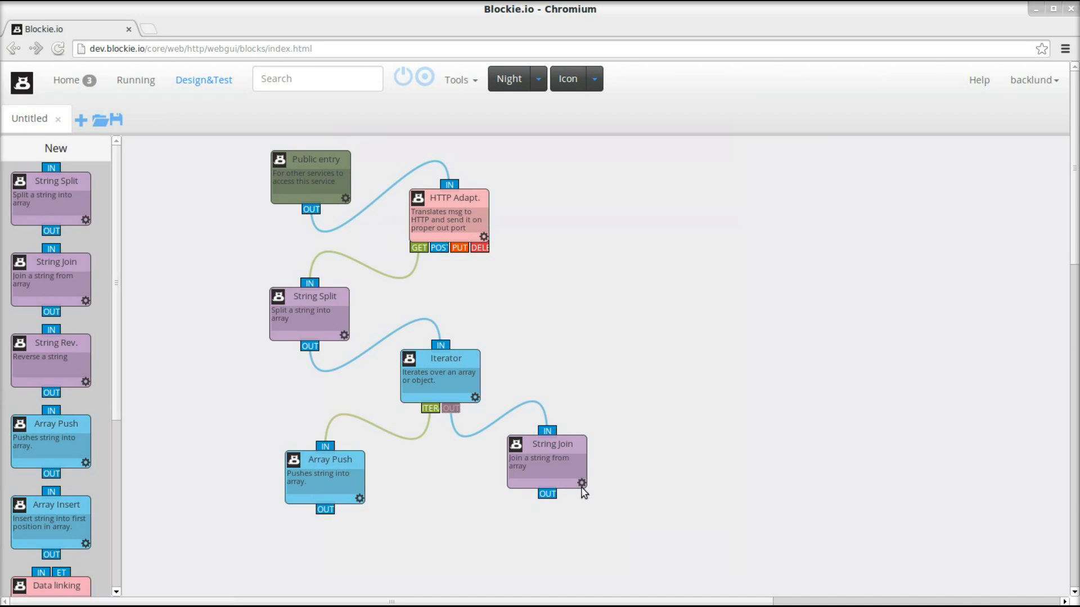
{"action": "left_click", "coordinate": [581, 482]}
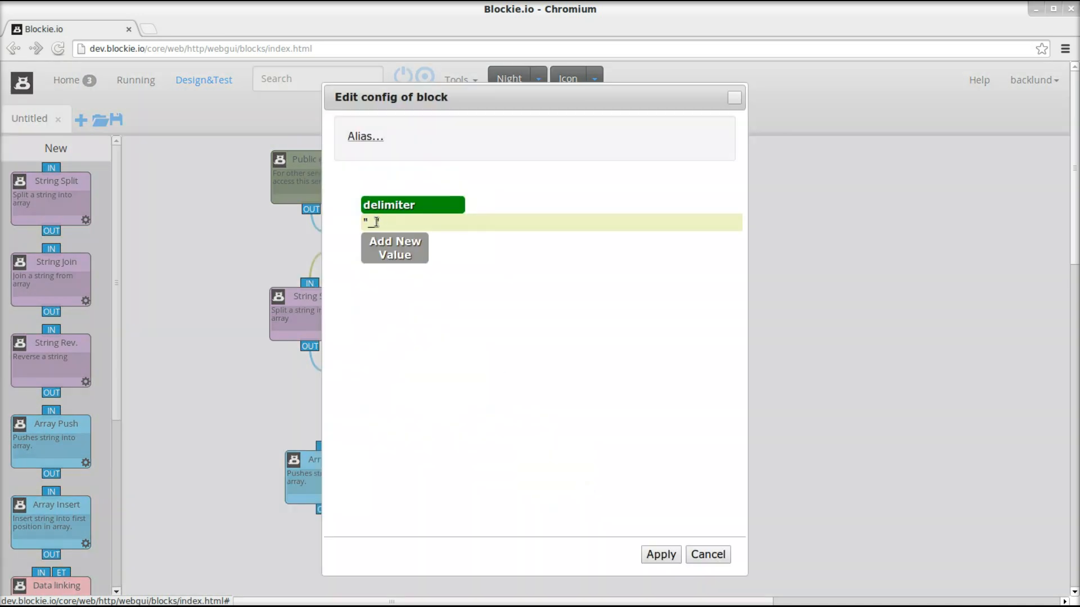
{"action": "left_click", "coordinate": [707, 554]}
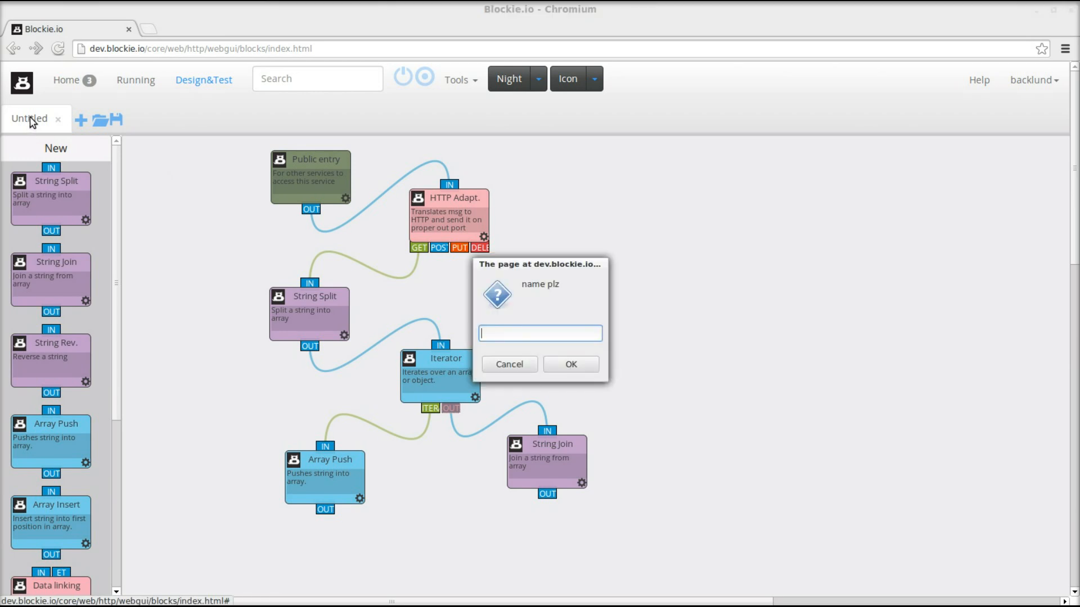
Step: Save the flow under the name test31
{"action": "left_click", "coordinate": [569, 364]}
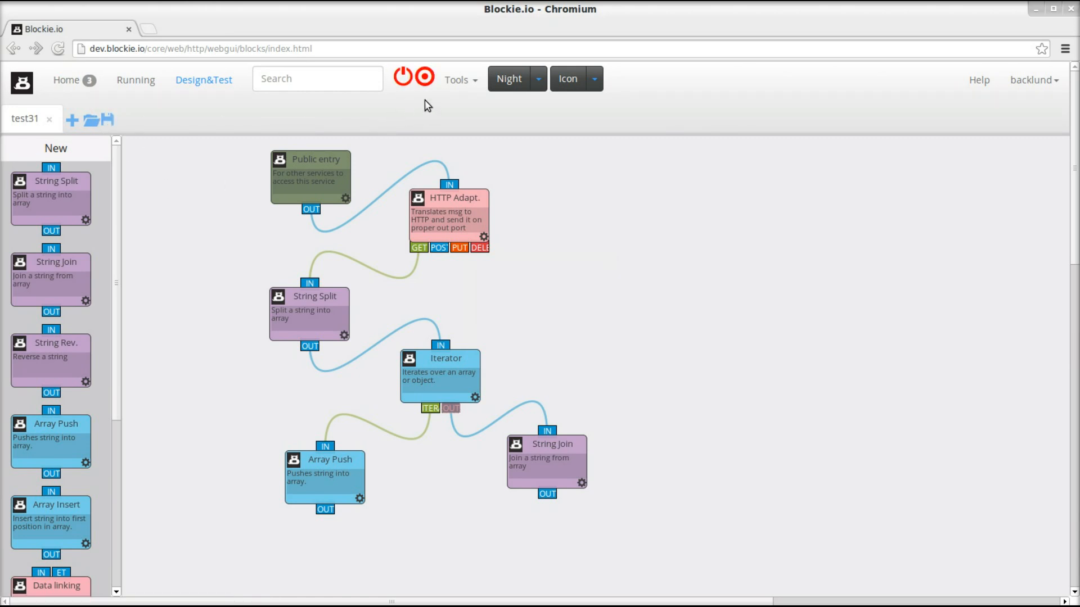
{"action": "mouse_move", "coordinate": [397, 102]}
{"action": "type", "text": "d"}
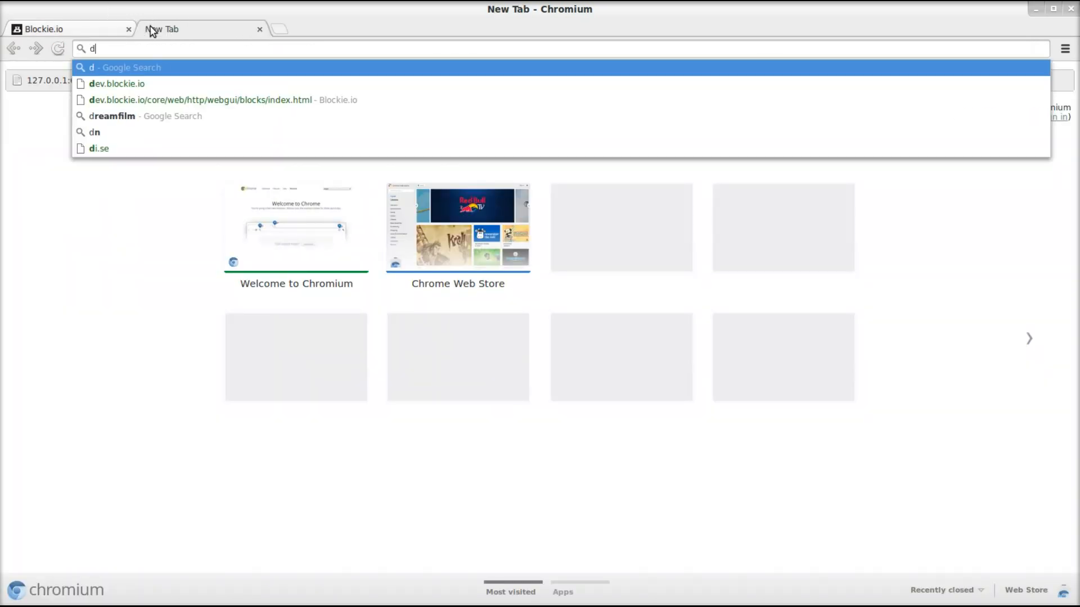
Step: Enter dev.blockie.io/backlund/ in a second Chromium tab's address bar
{"action": "type", "text": "ev.blockie.io/"}
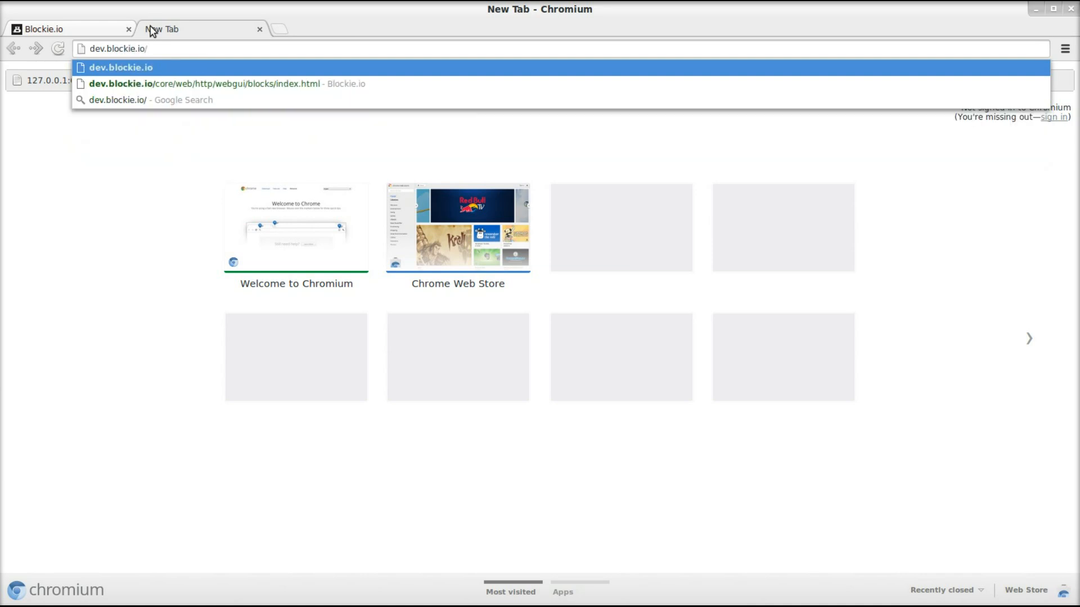
{"action": "type", "text": "backlund/"}
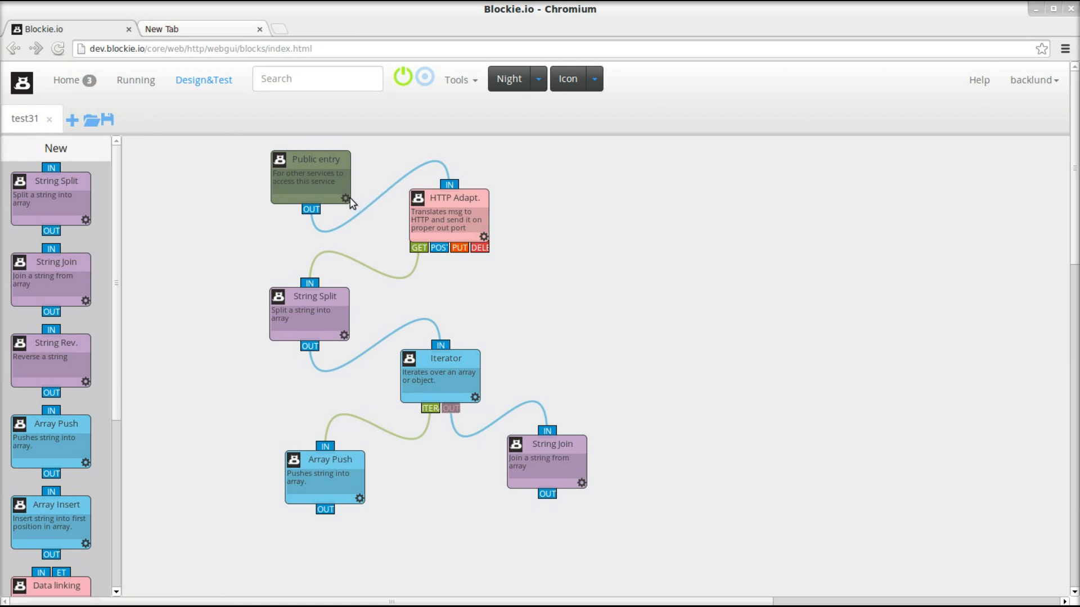
{"action": "left_click", "coordinate": [344, 200]}
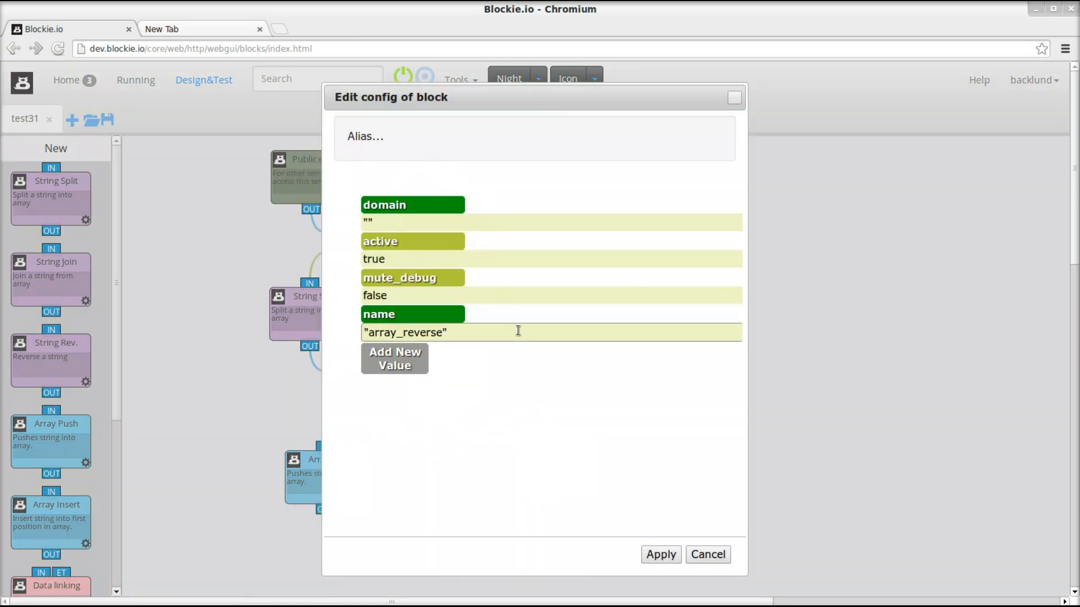
{"action": "double_click", "coordinate": [403, 333]}
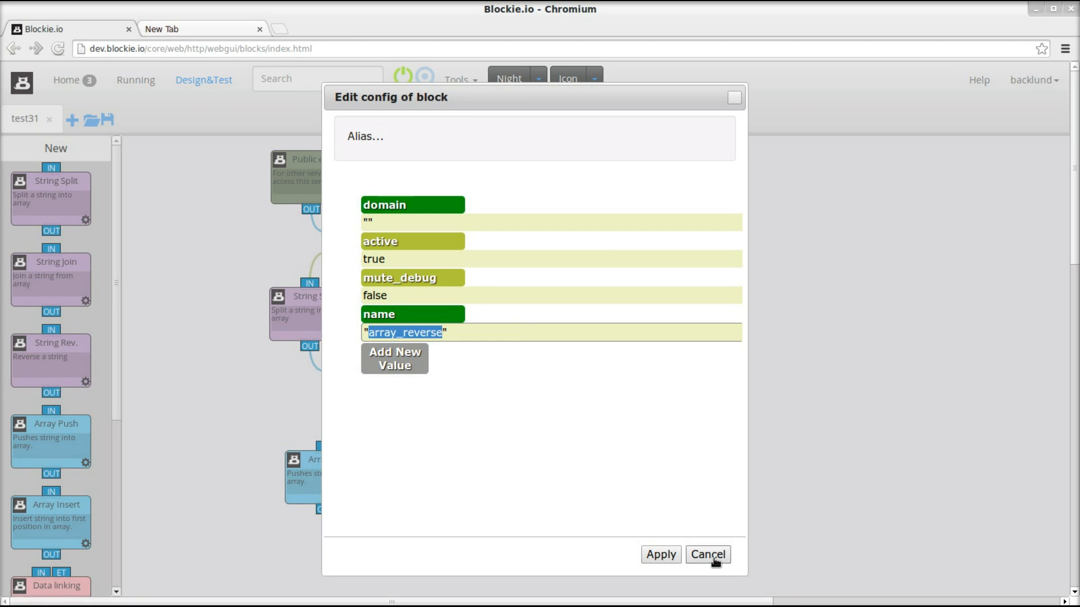
{"action": "left_click", "coordinate": [706, 554]}
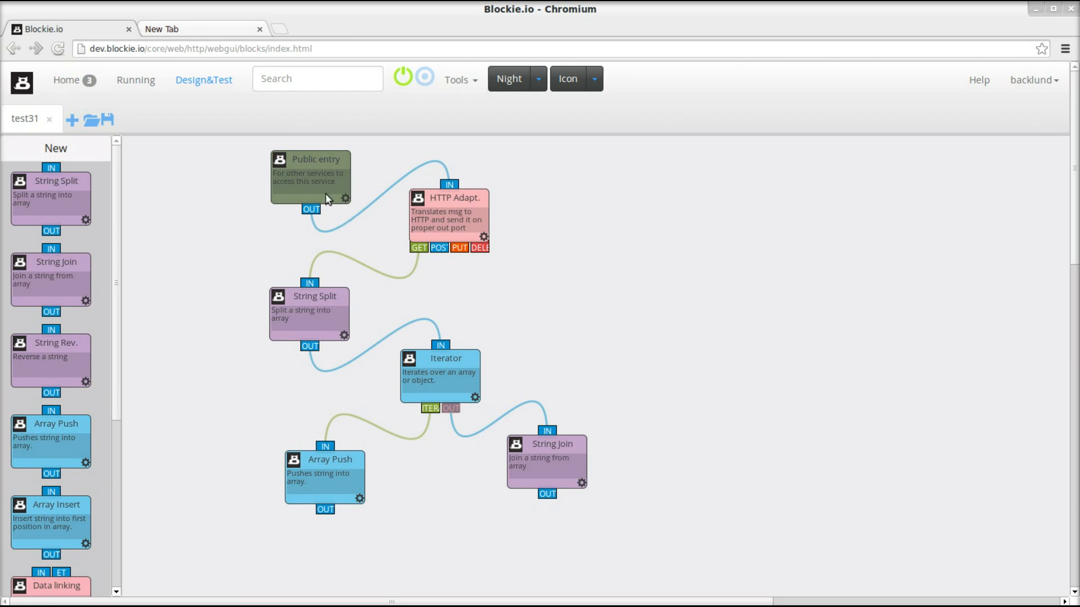
Step: Request test31/array_reverse/?Alpha_Beta_Gamma in the second tab, then return to the editor
{"action": "left_click", "coordinate": [192, 29]}
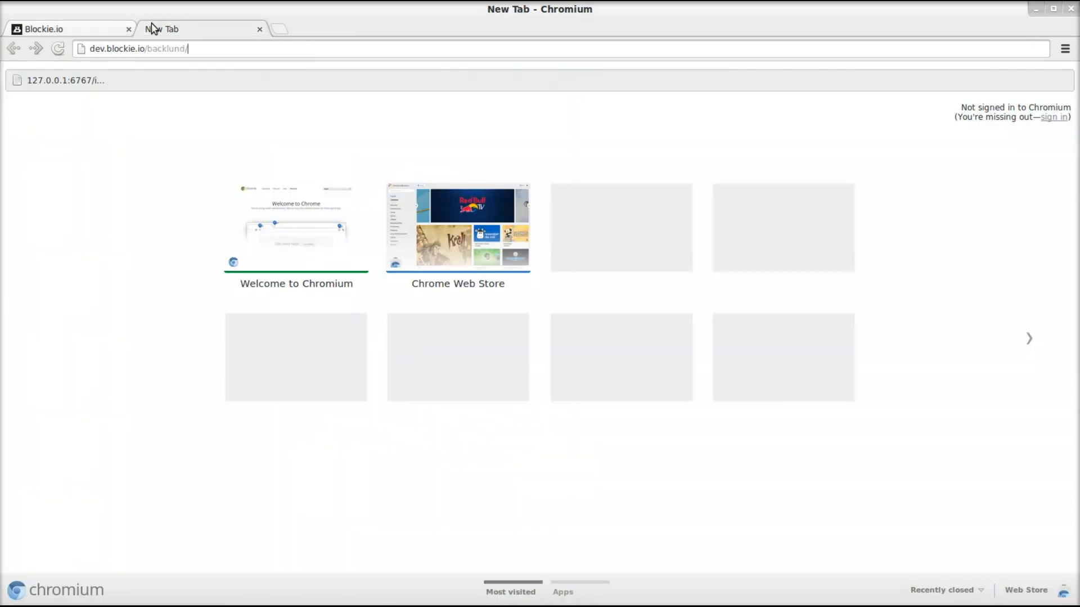
{"action": "type", "text": "te"}
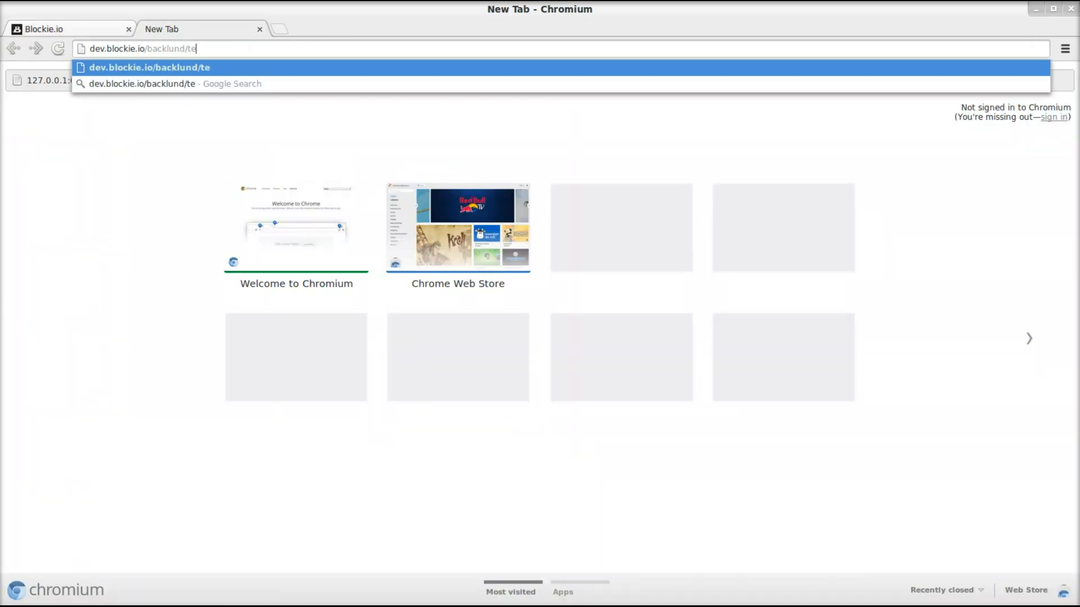
{"action": "type", "text": "st31/array_reverse"}
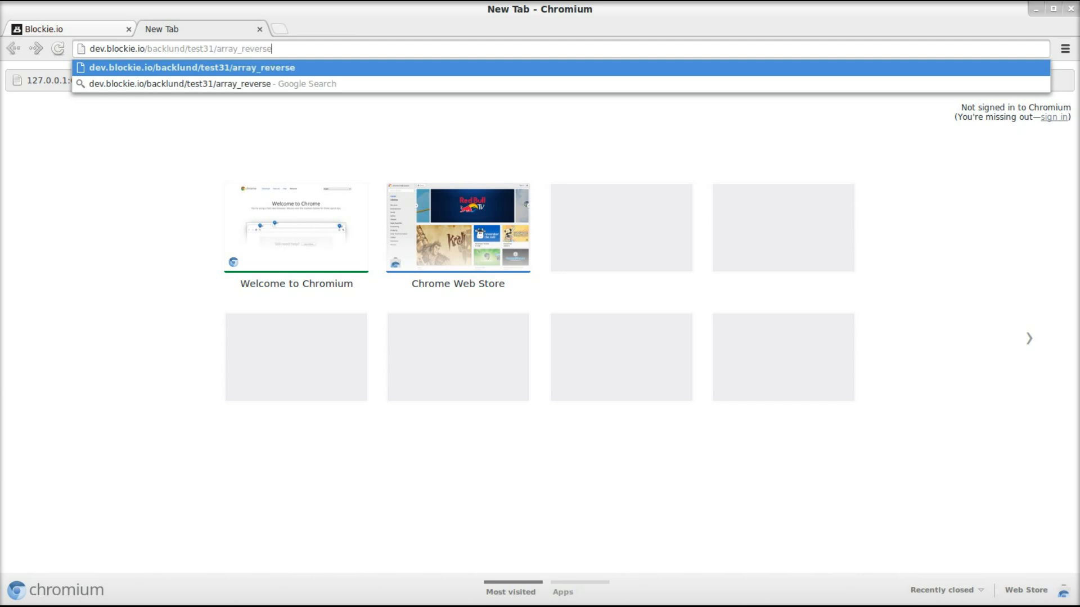
{"action": "type", "text": "?A"}
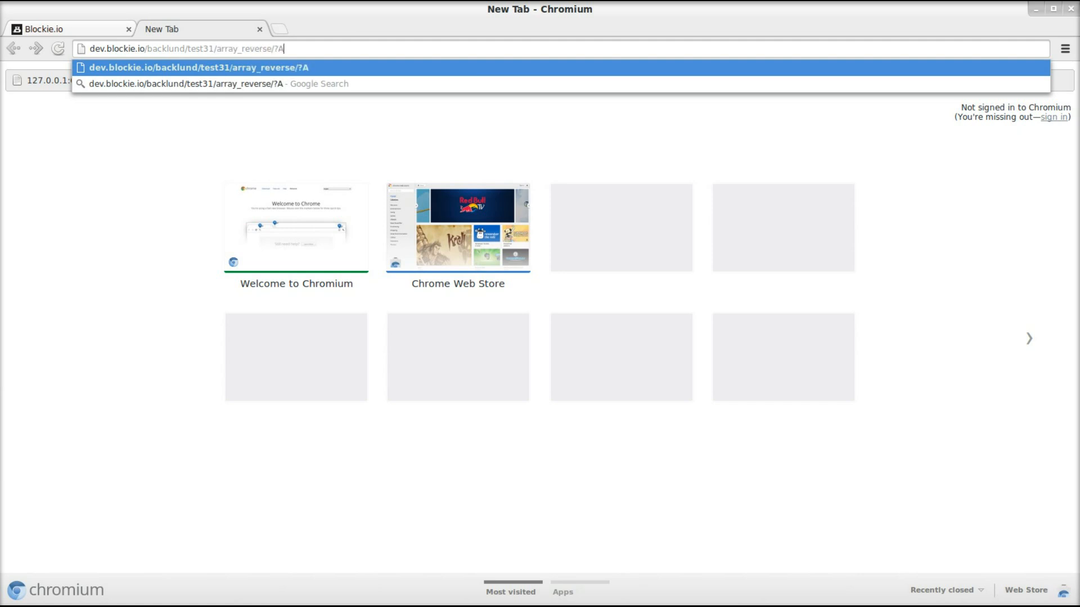
{"action": "type", "text": "lph"}
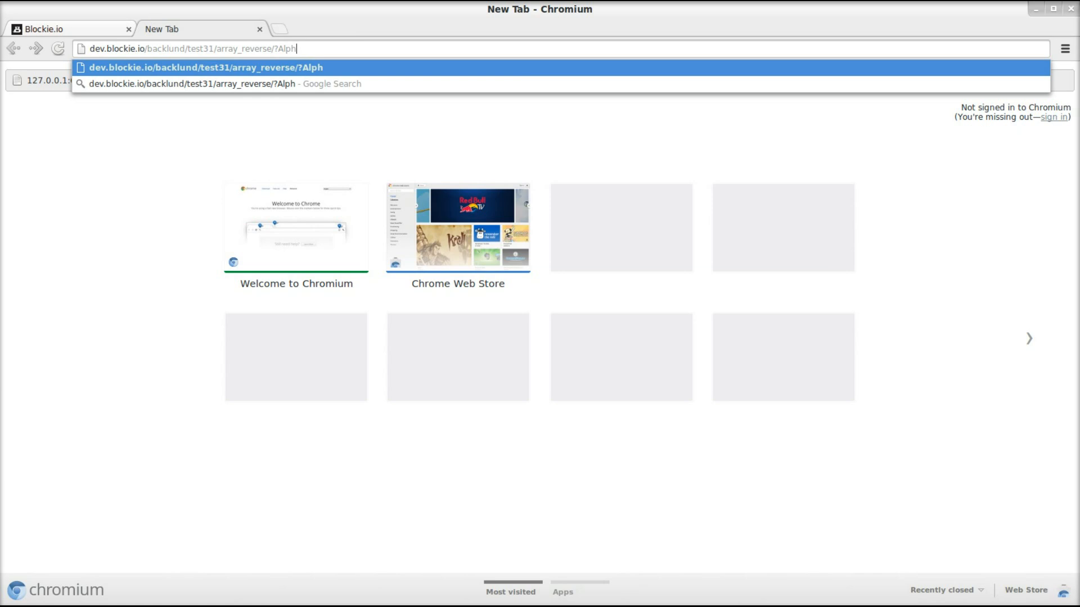
{"action": "type", "text": "a_Beta_Gamma"}
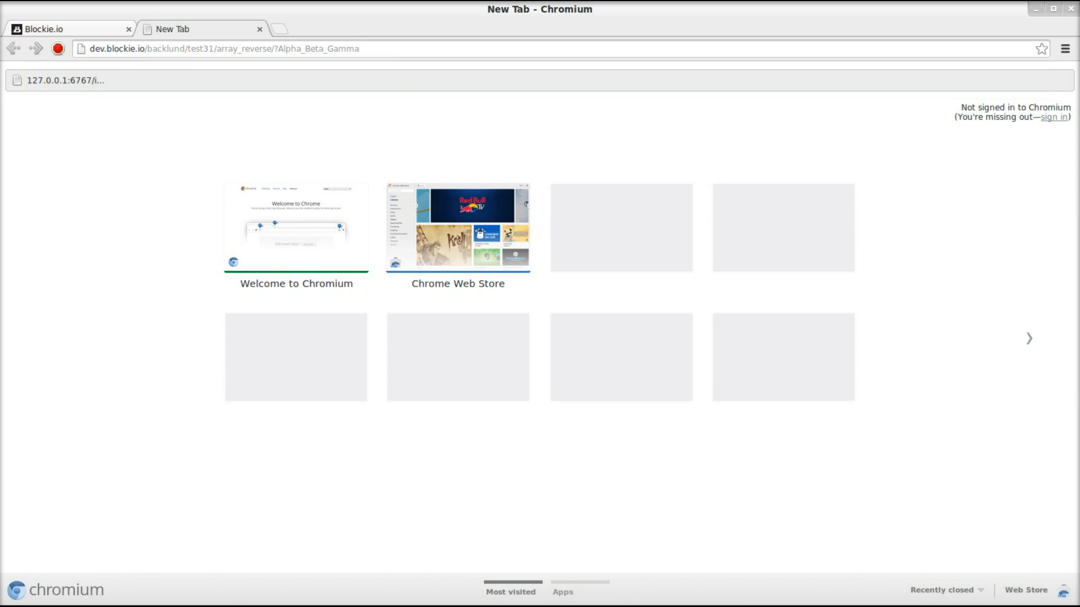
{"action": "left_click", "coordinate": [62, 30]}
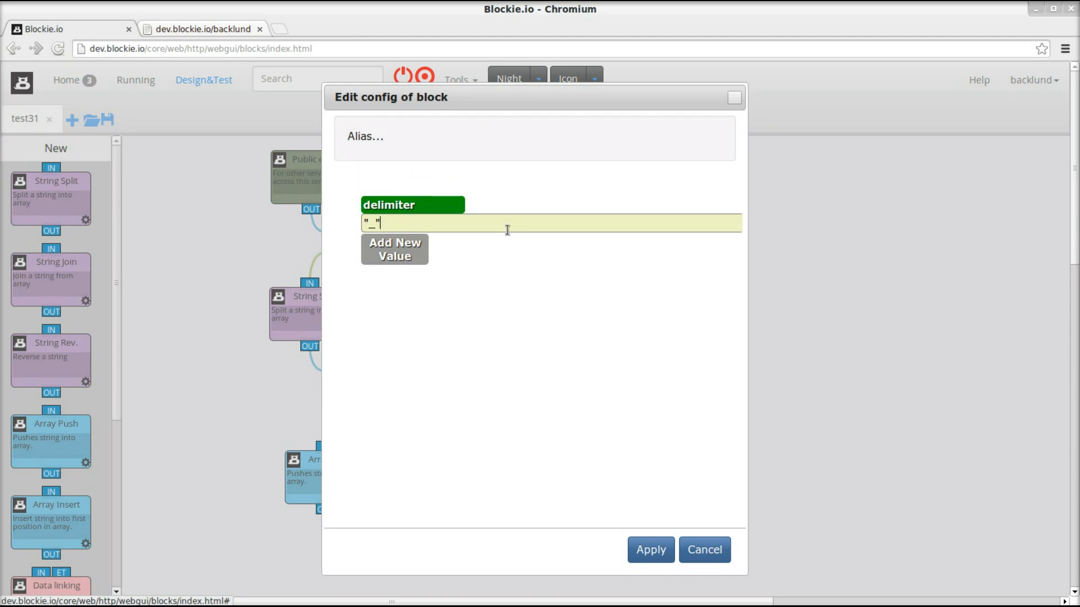
Step: Apply the "_" delimiter in the block config and continue editing the flow
{"action": "type", "text": "\\n"}
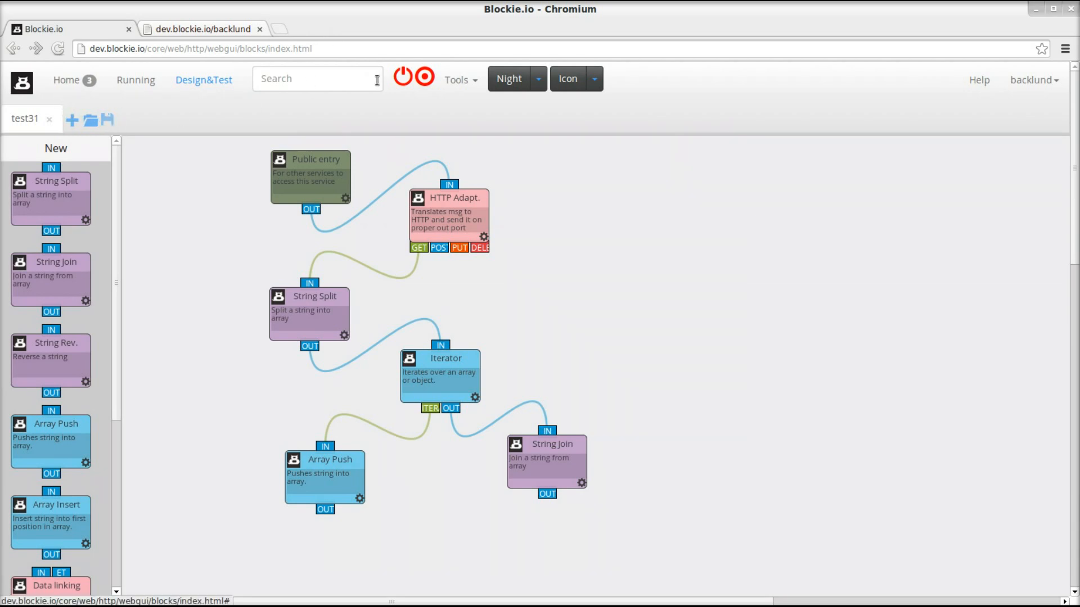
{"action": "left_click", "coordinate": [425, 75]}
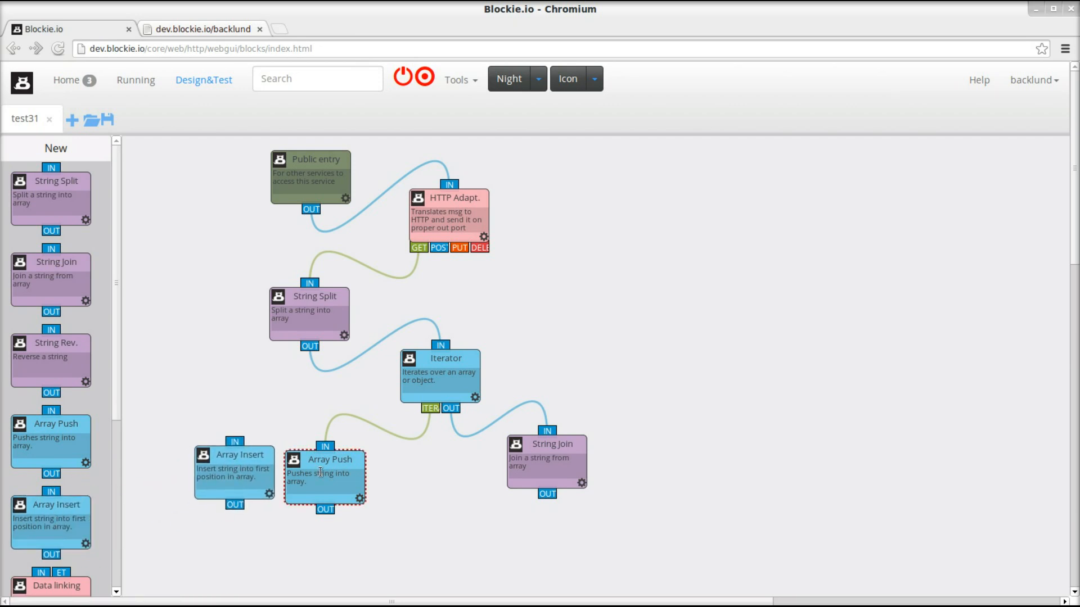
Step: Delete the Array Push block and start the test31 service from the toolbar power icon
{"action": "key", "text": "Delete"}
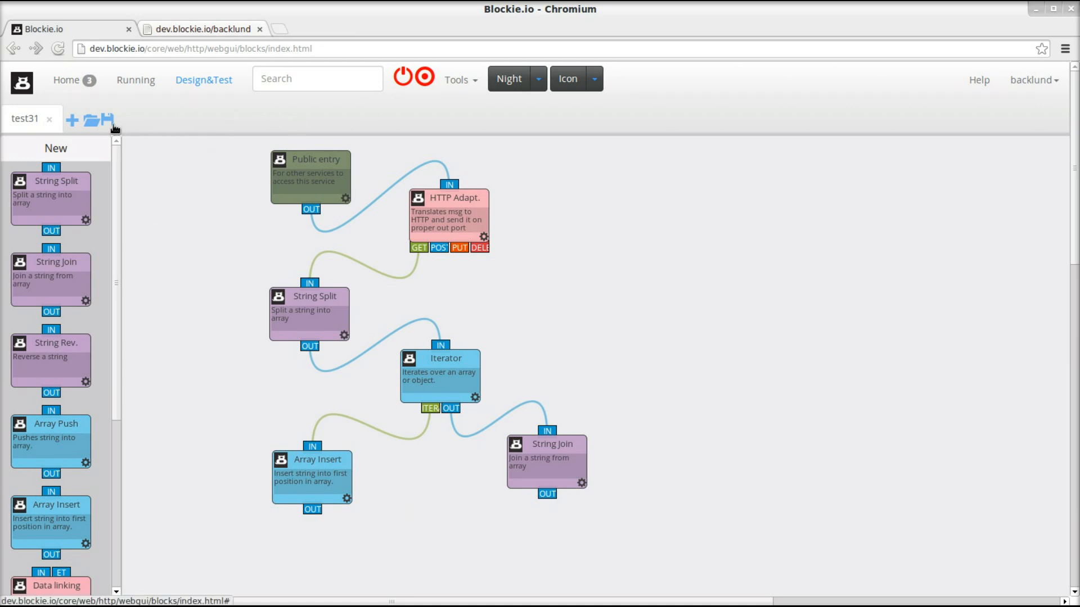
{"action": "mouse_move", "coordinate": [391, 108]}
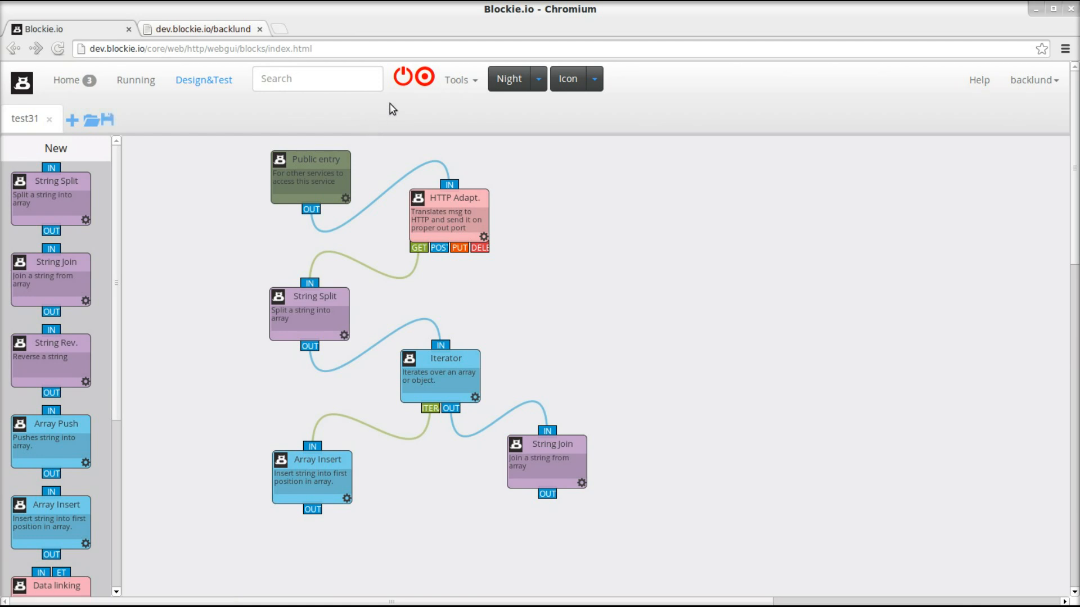
{"action": "left_click", "coordinate": [414, 76]}
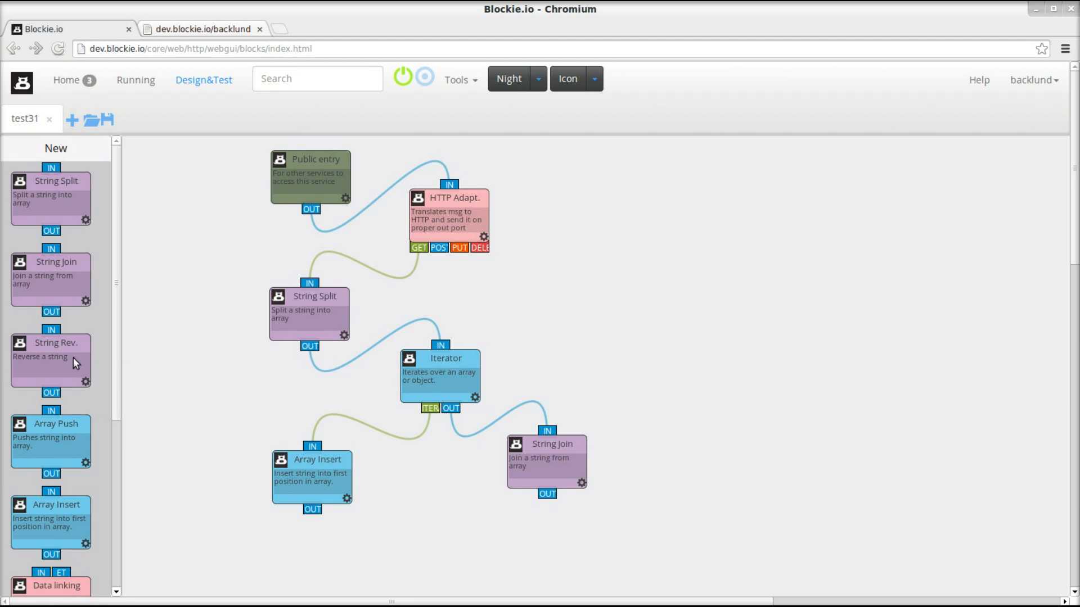
Step: Drop a String Rev. block in, shift Array Insert down, and wire ITER → String Rev. → Array Insert
{"action": "left_click_drag", "start_coordinate": [55, 358], "coordinate": [210, 389]}
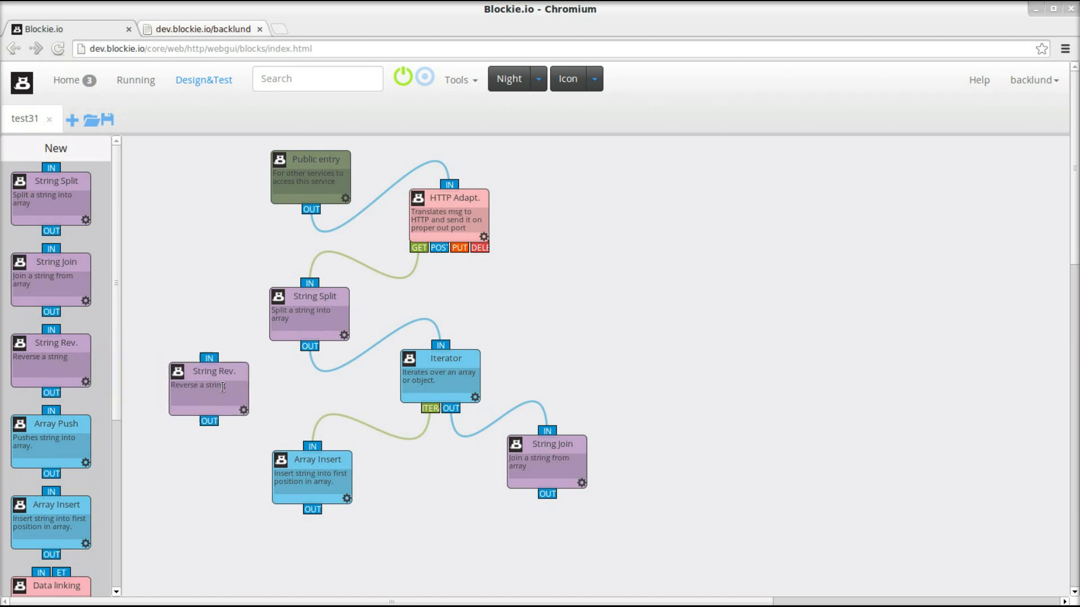
{"action": "left_click_drag", "start_coordinate": [312, 475], "coordinate": [277, 527]}
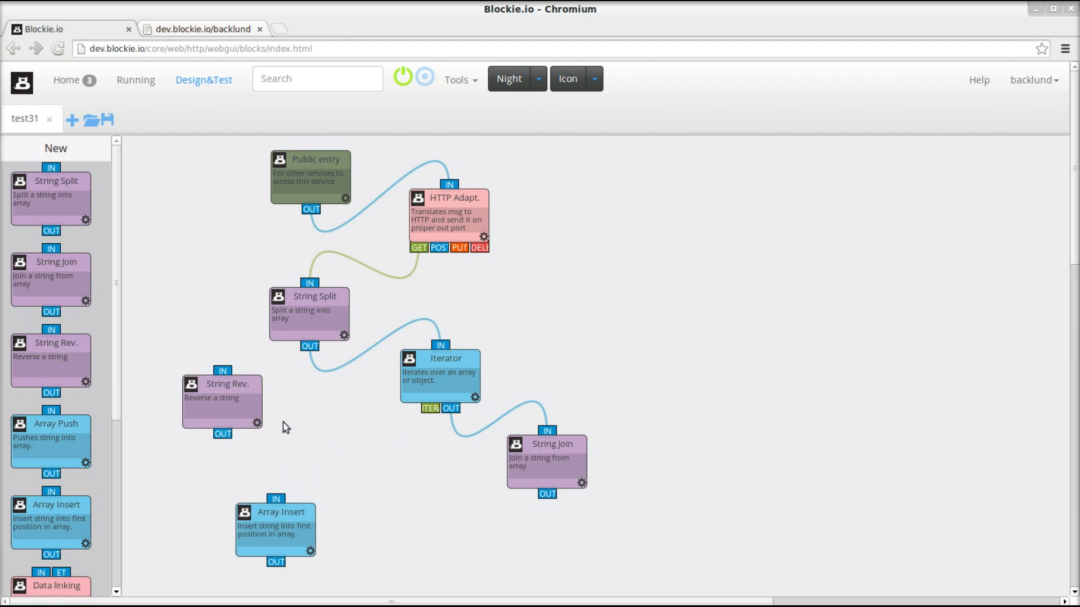
{"action": "left_click_drag", "start_coordinate": [223, 403], "coordinate": [324, 441]}
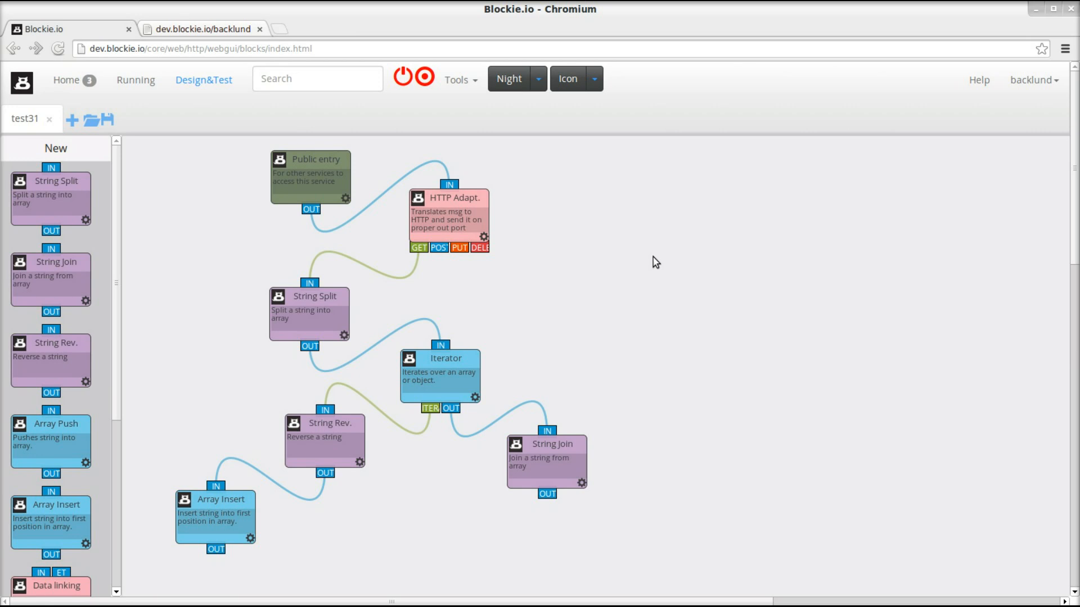
{"action": "mouse_move", "coordinate": [532, 210]}
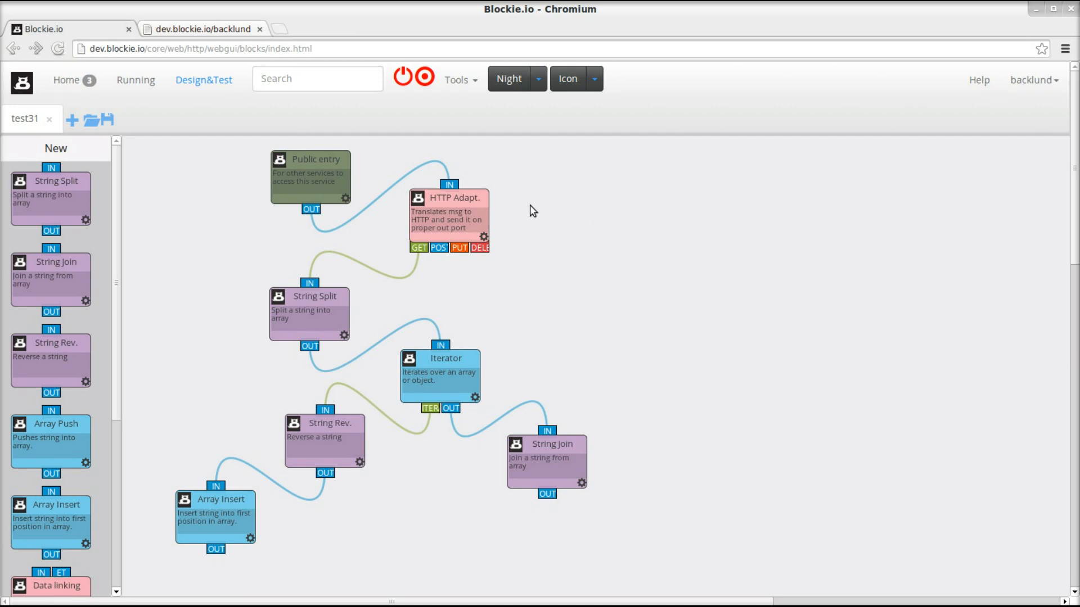
{"action": "mouse_move", "coordinate": [480, 177]}
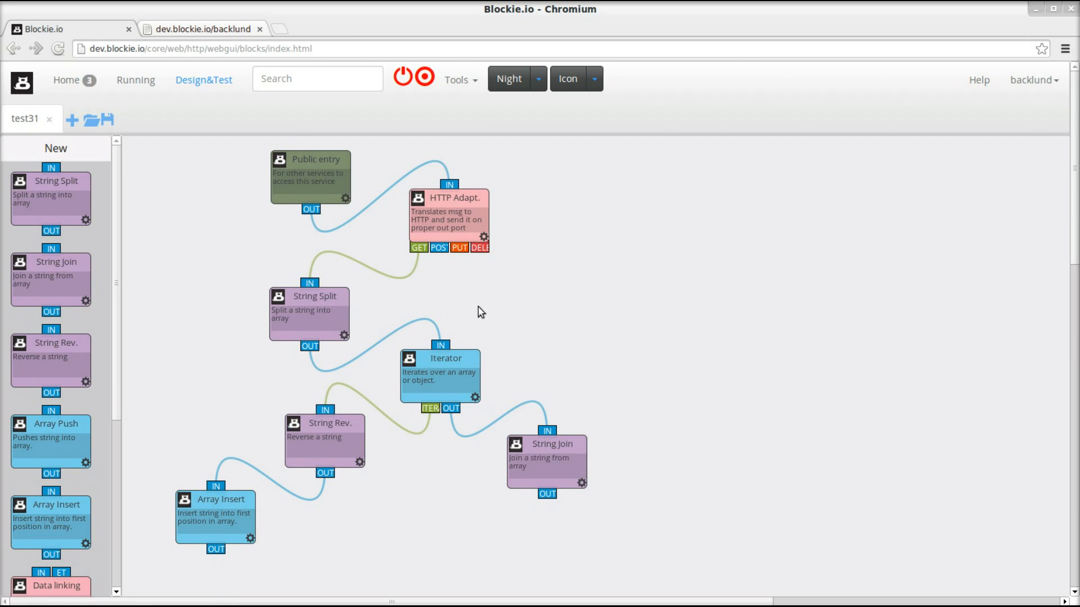
Step: Start test31 with step debugging on, pause it, and follow the *** Flow *** entry
{"action": "left_click", "coordinate": [426, 76]}
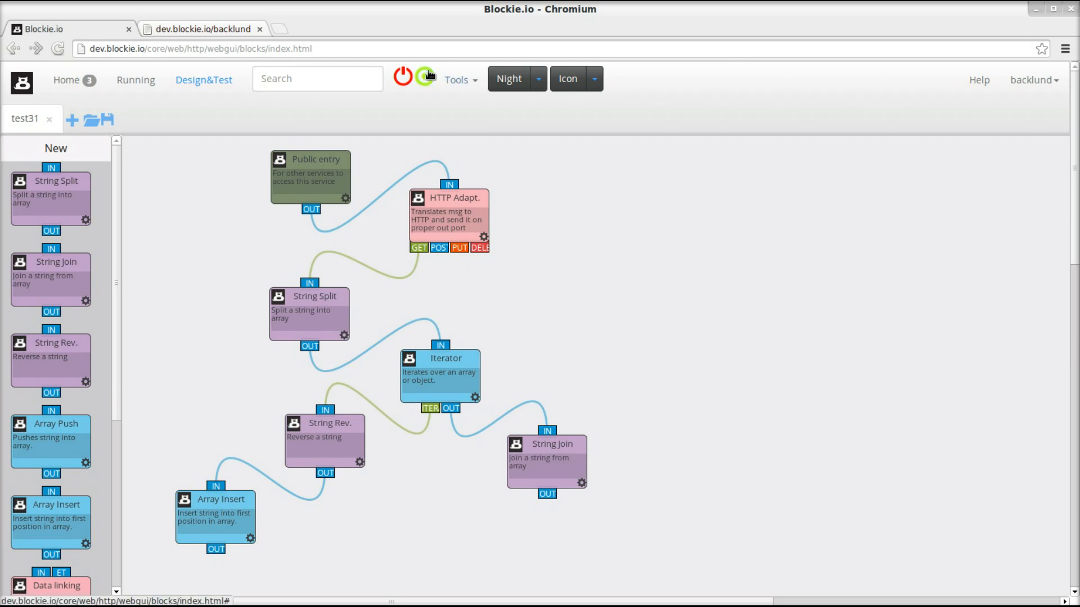
{"action": "left_click", "coordinate": [424, 79]}
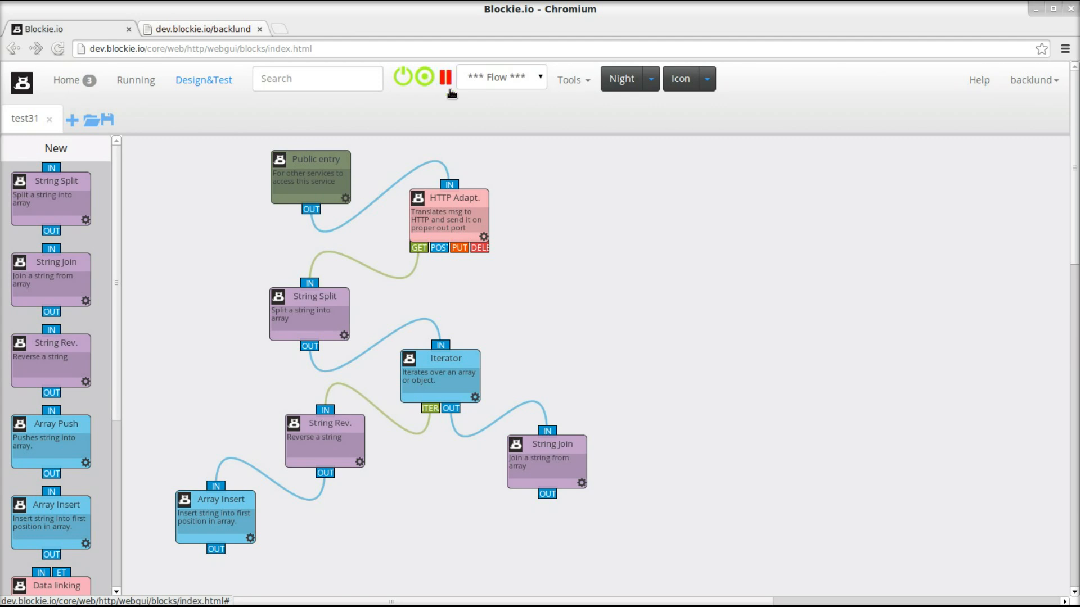
{"action": "left_click", "coordinate": [502, 76]}
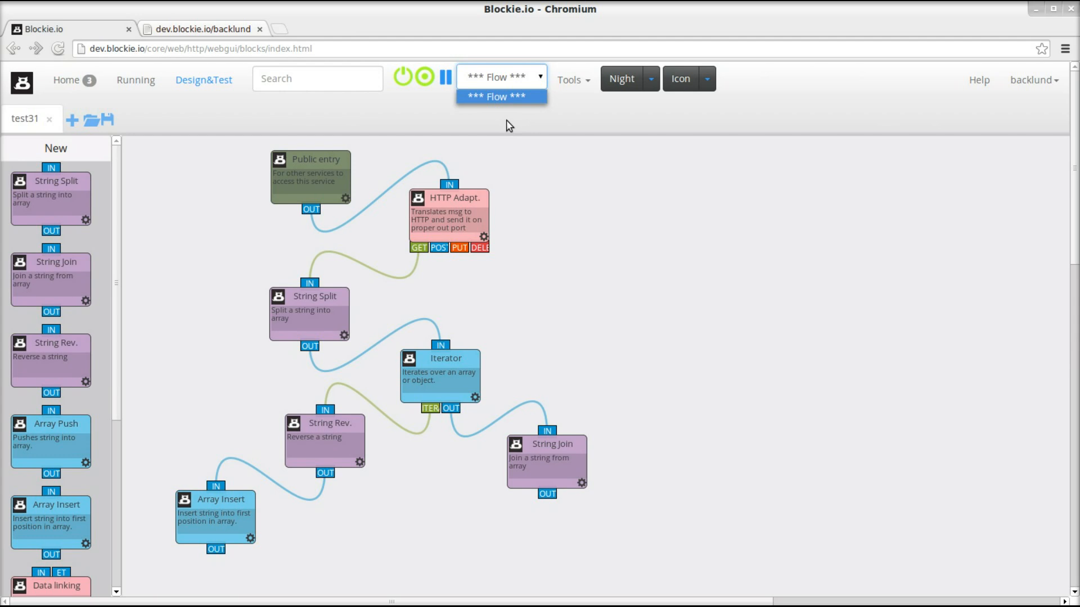
{"action": "left_click", "coordinate": [500, 97]}
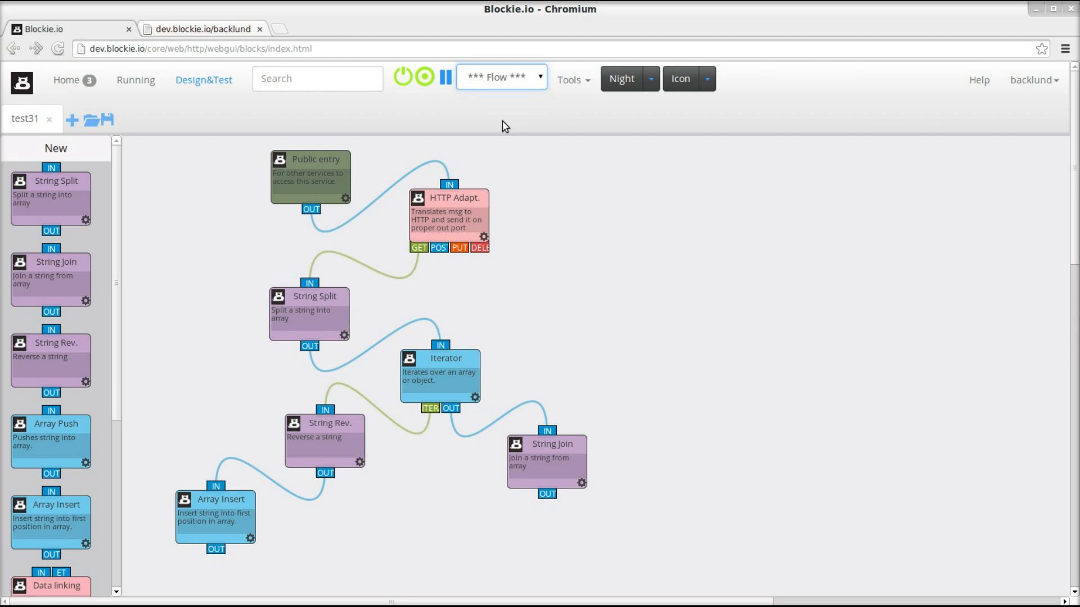
{"action": "mouse_move", "coordinate": [305, 143]}
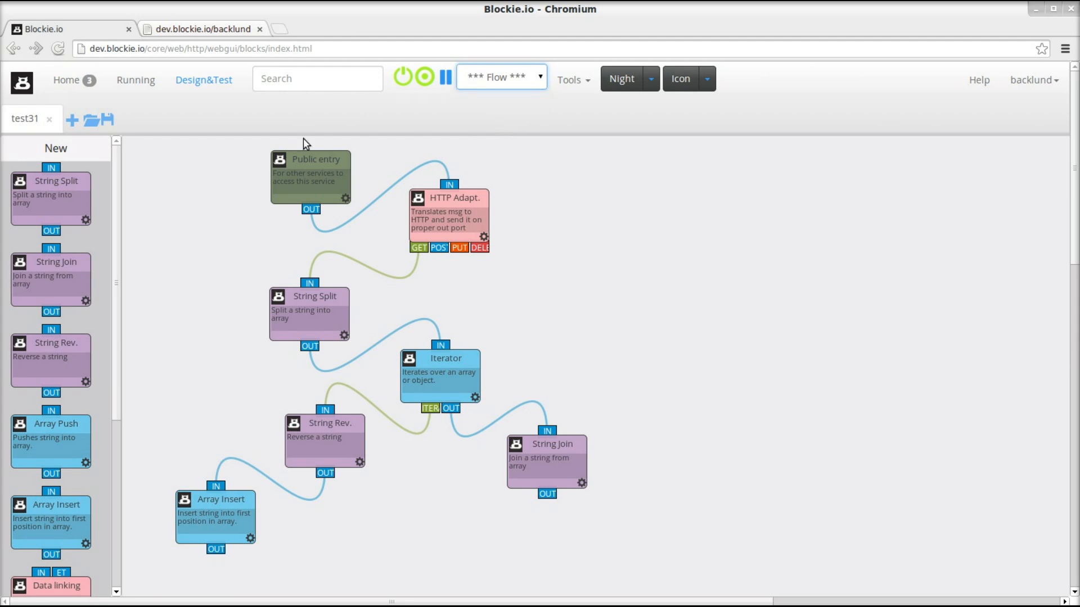
{"action": "mouse_move", "coordinate": [438, 118]}
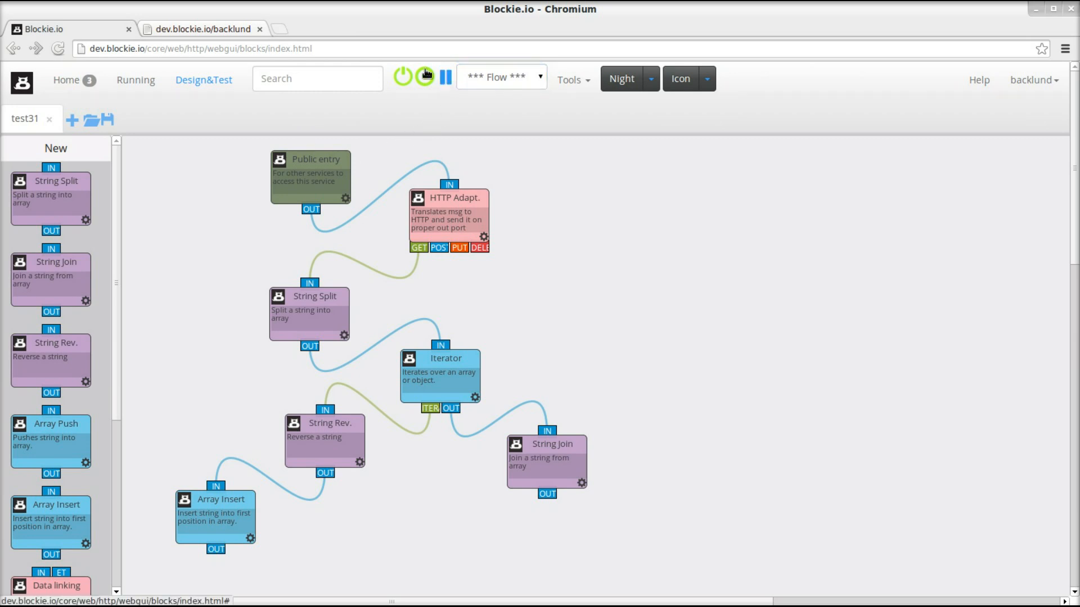
{"action": "left_click", "coordinate": [425, 75]}
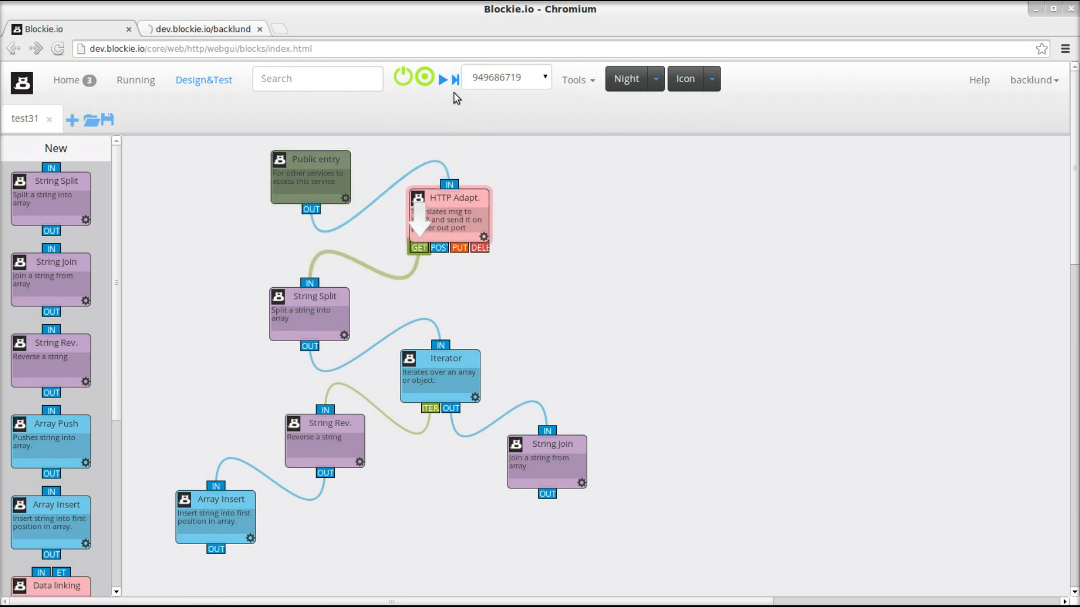
{"action": "mouse_move", "coordinate": [397, 269]}
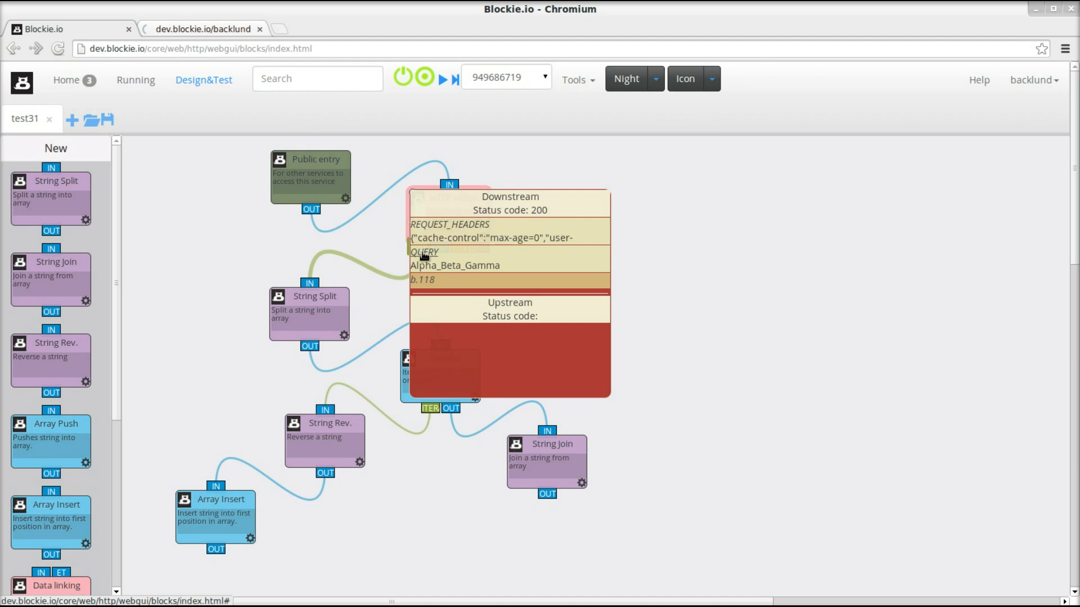
{"action": "mouse_move", "coordinate": [502, 269]}
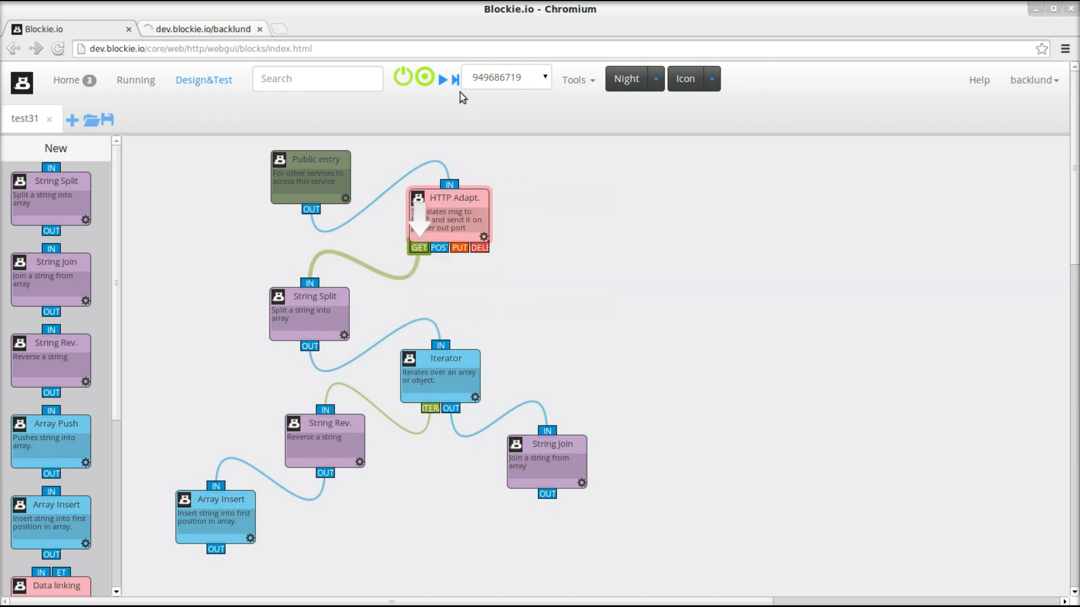
Step: Step the Alpha_Beta_Gamma message through String Split into ["Alpha","Beta","Gamma"] toward the Iterator
{"action": "left_click", "coordinate": [453, 79]}
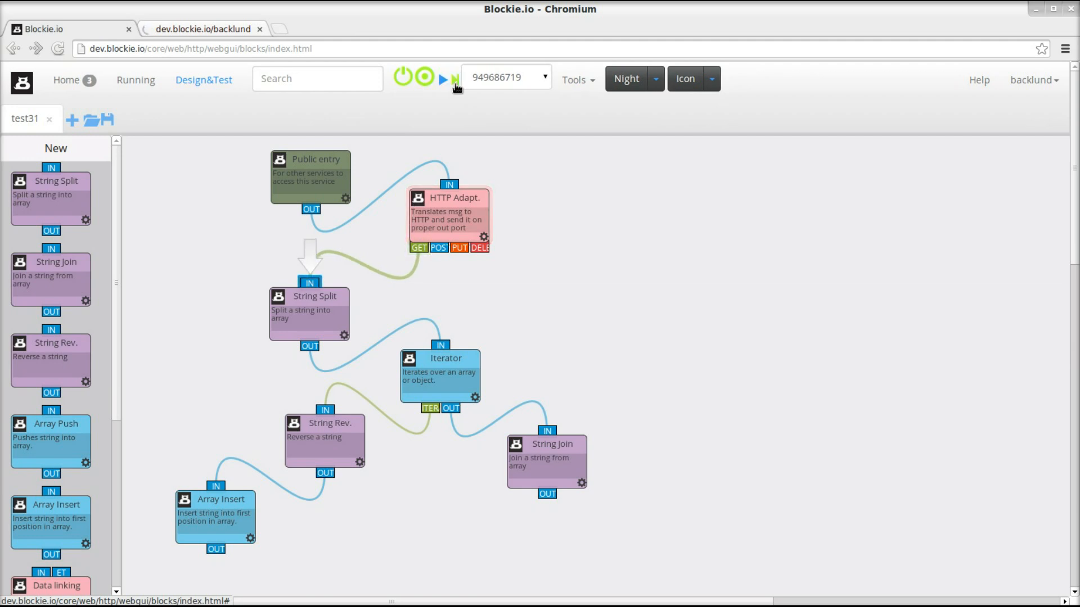
{"action": "left_click", "coordinate": [444, 78]}
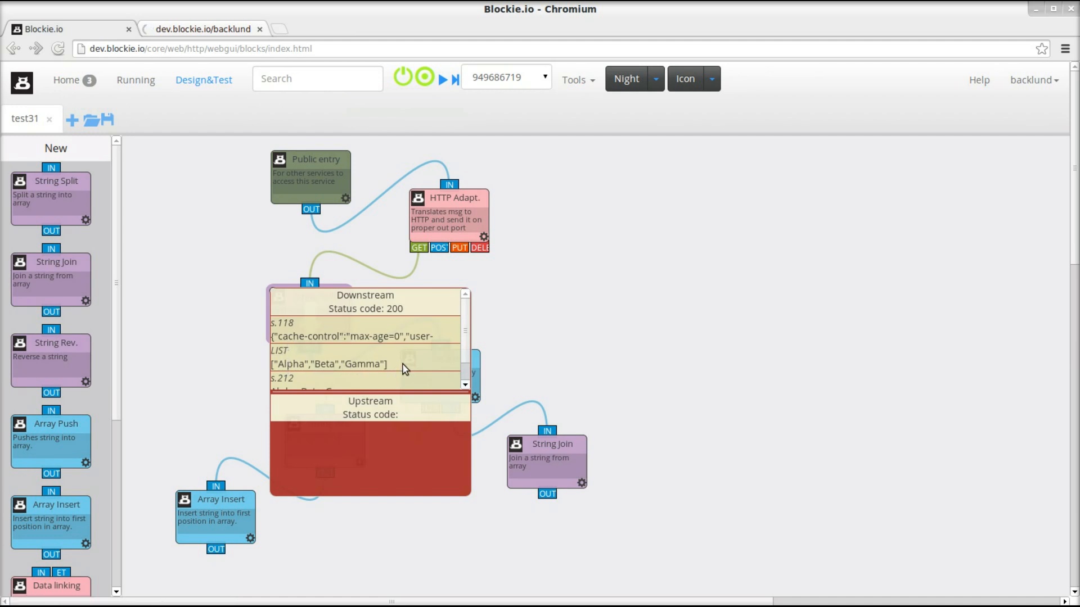
{"action": "mouse_move", "coordinate": [389, 364]}
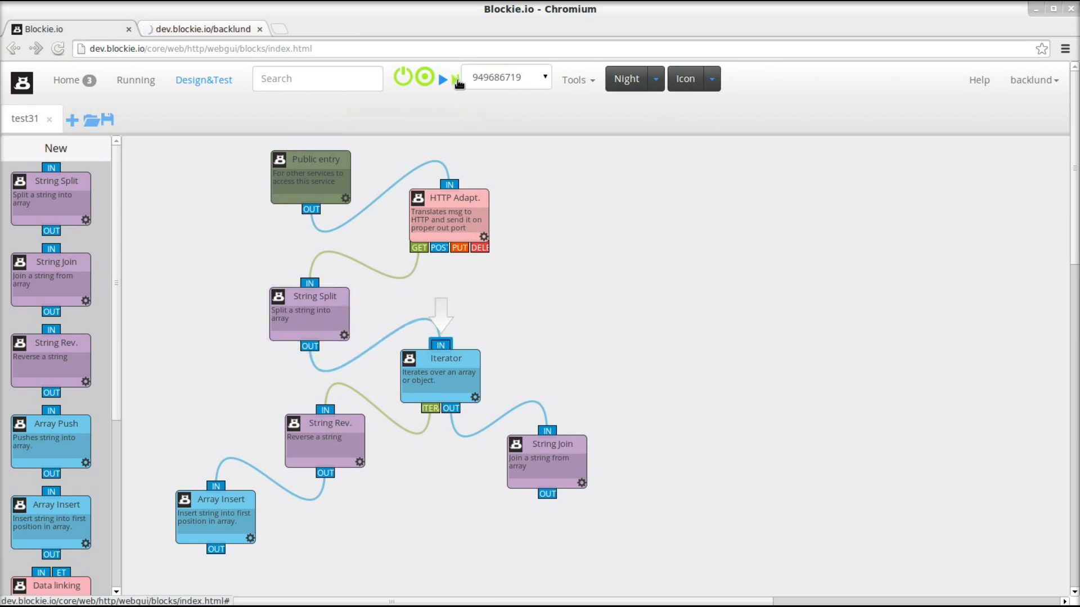
Step: Step through the Iterator to String Rev. and view its trace showing item Alpha at index 0
{"action": "left_click", "coordinate": [443, 77]}
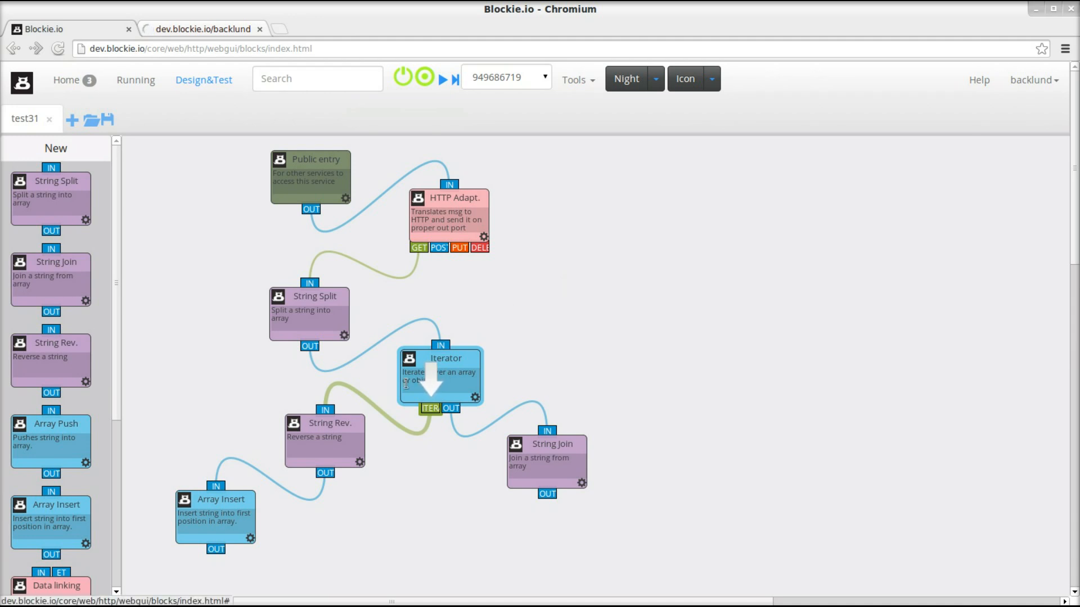
{"action": "mouse_move", "coordinate": [372, 384]}
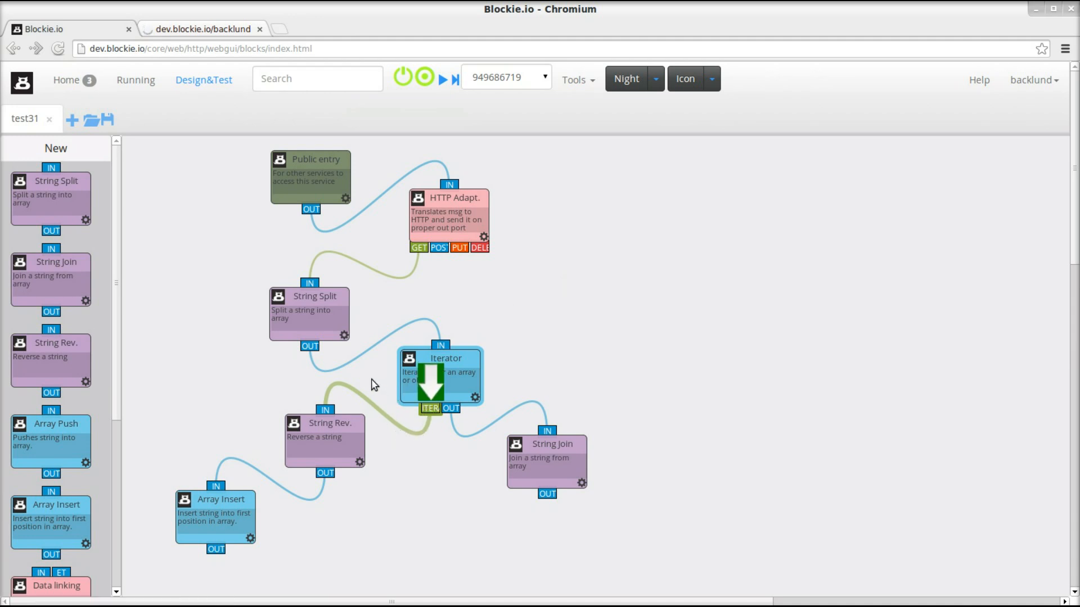
{"action": "left_click", "coordinate": [441, 376]}
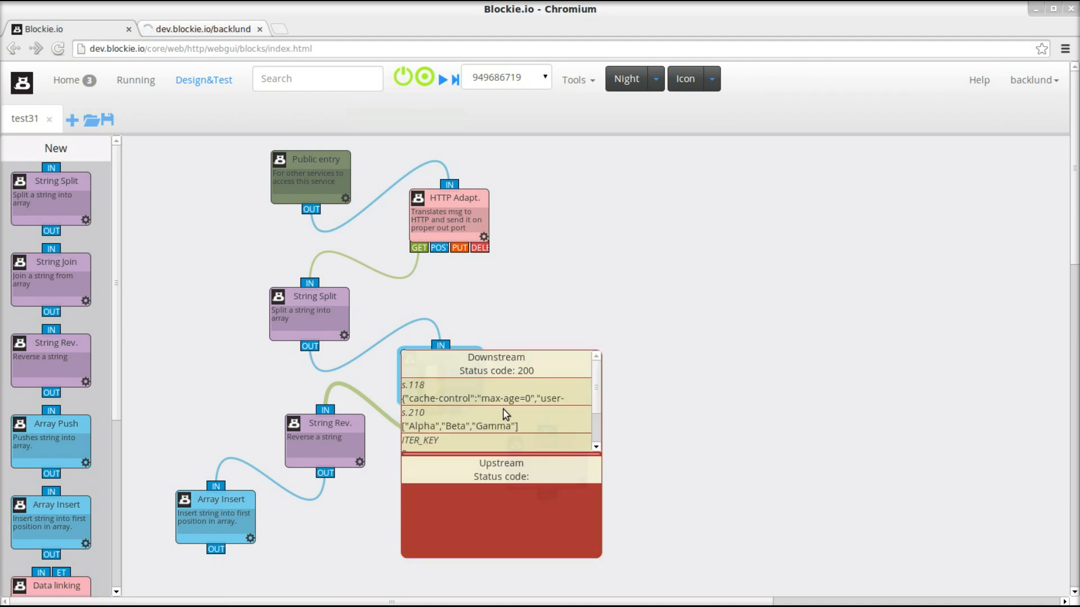
{"action": "scroll", "scroll_direction": "down", "scroll_amount": 3}
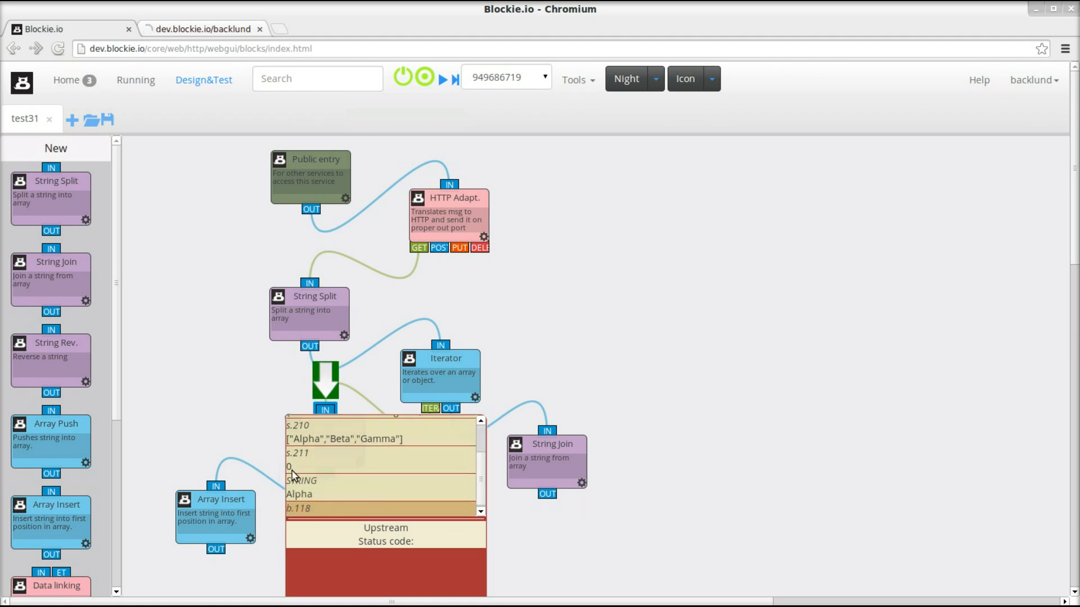
{"action": "left_click", "coordinate": [443, 78]}
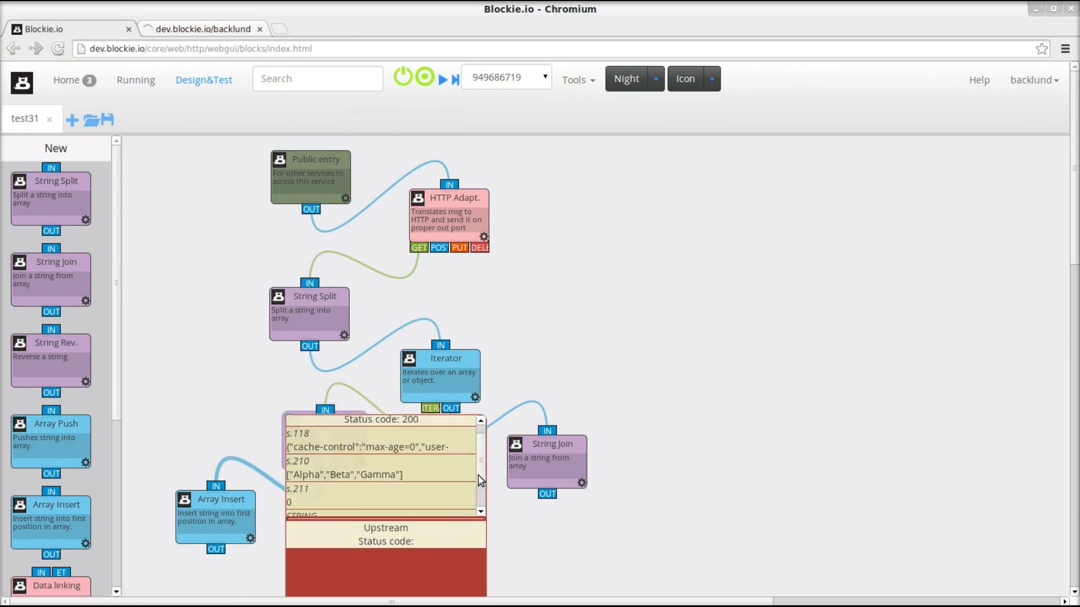
{"action": "scroll", "scroll_direction": "down", "scroll_amount": 3}
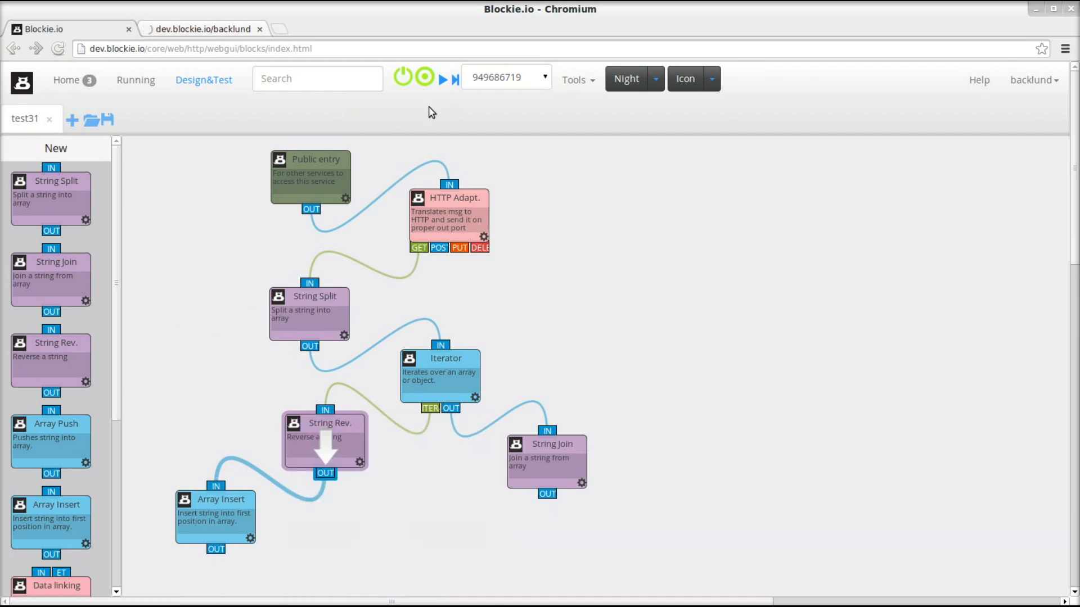
Step: Step into Array Insert and check its IN data shows STRING ahplA and LIST ["ahplA"]
{"action": "left_click", "coordinate": [452, 79]}
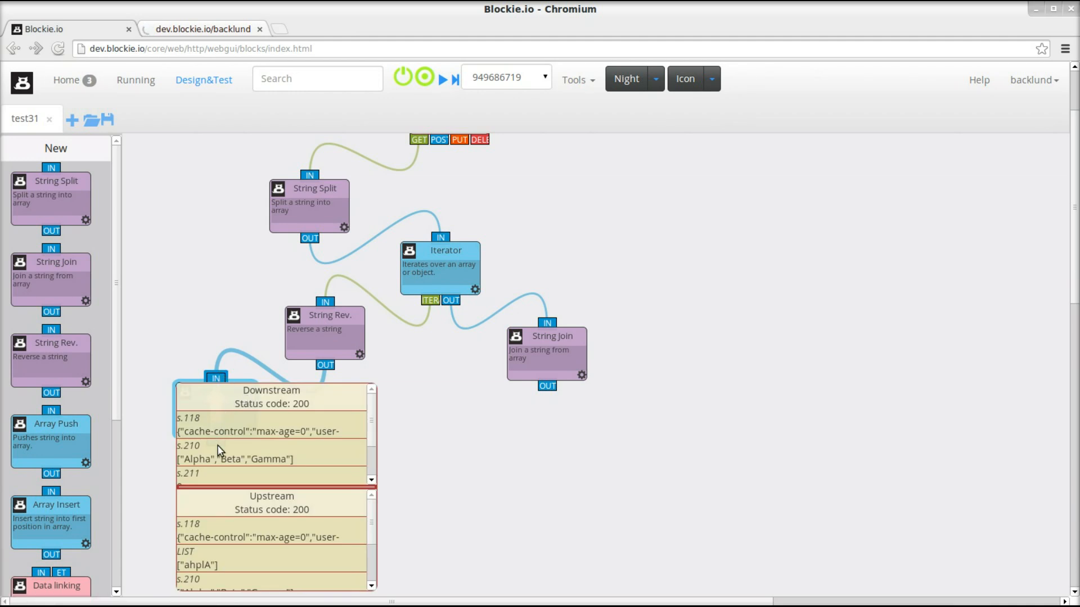
{"action": "scroll", "scroll_direction": "down", "scroll_amount": 3}
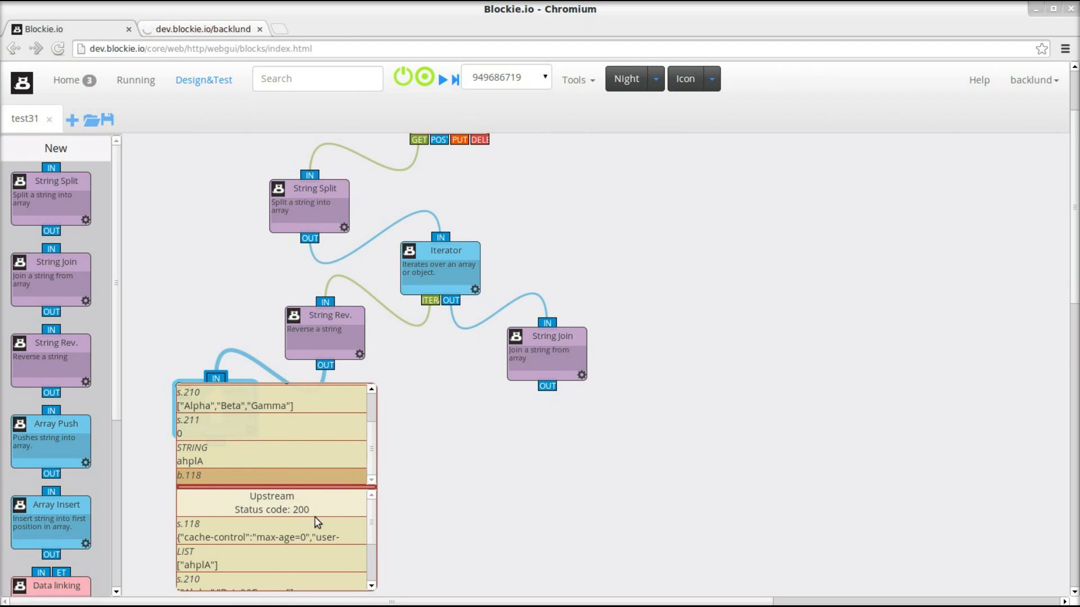
{"action": "mouse_move", "coordinate": [198, 555]}
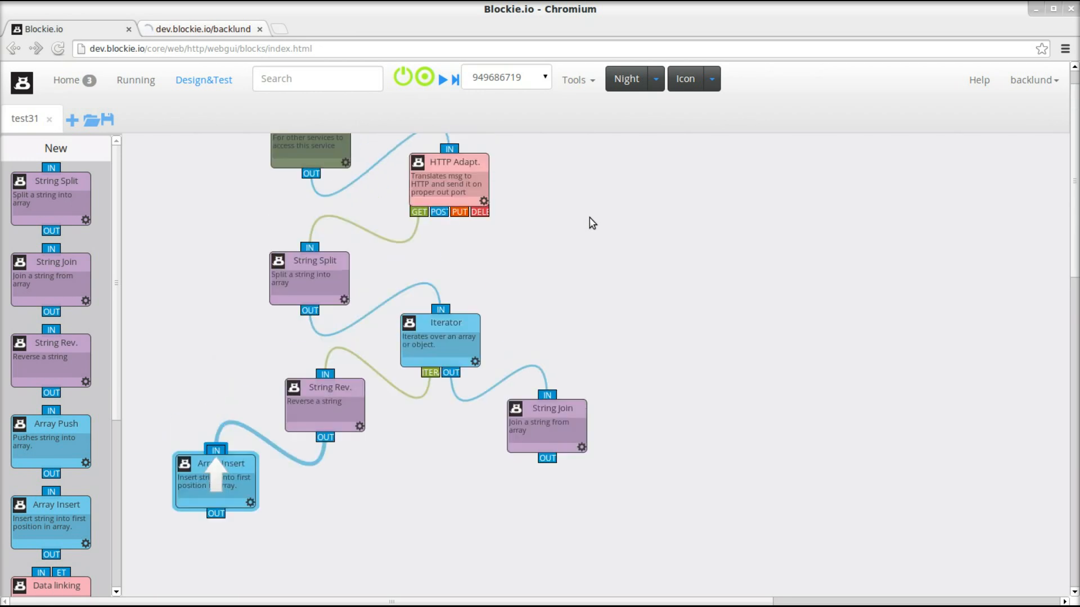
Step: Step the remaining words through String Rev. until the Iterator sends its output to String Join
{"action": "left_click", "coordinate": [451, 78]}
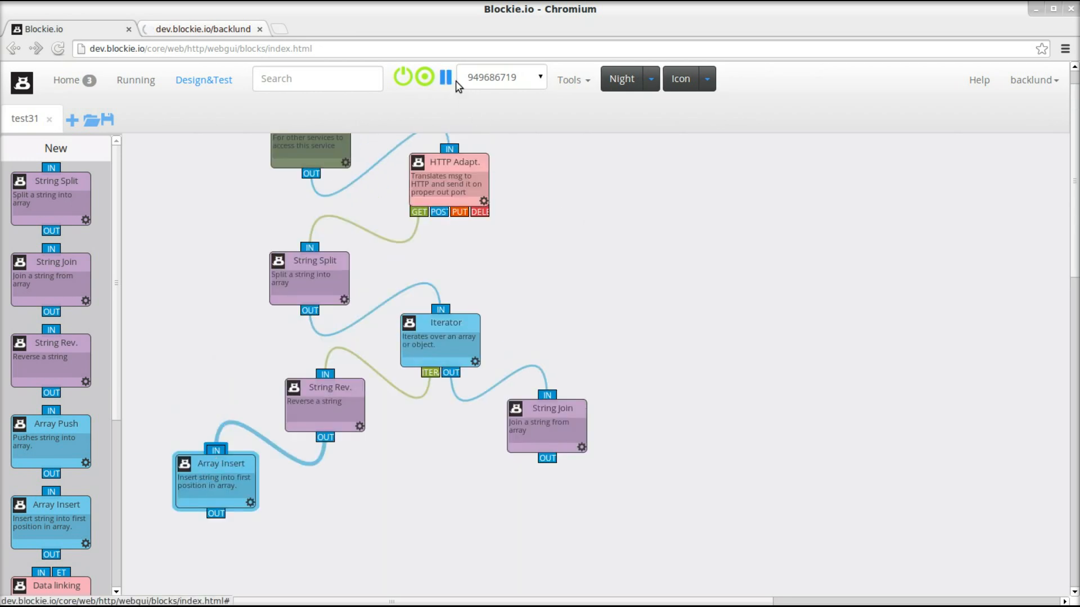
{"action": "left_click", "coordinate": [445, 78]}
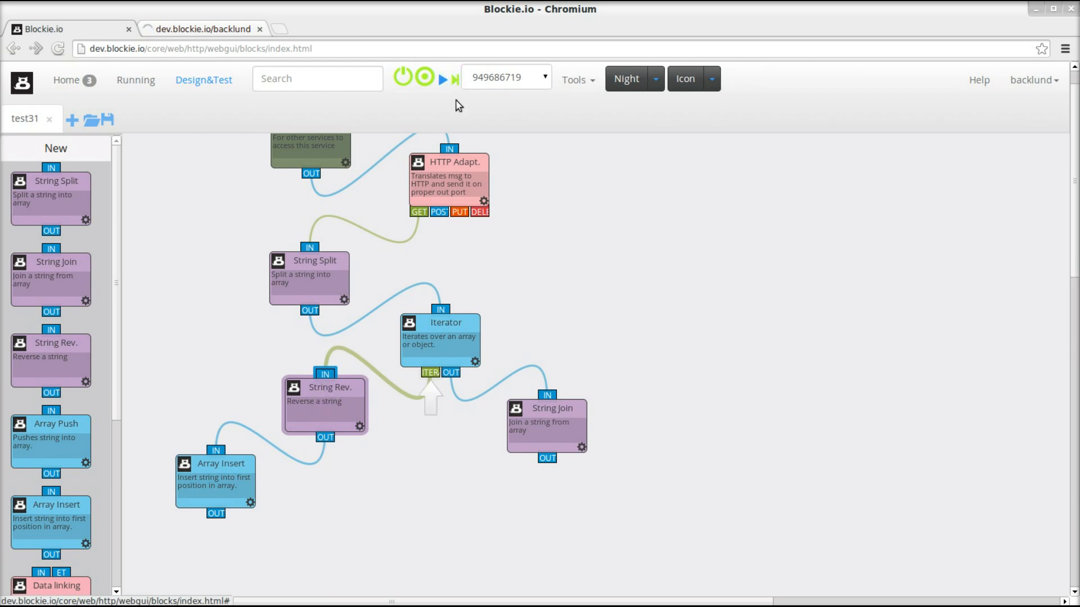
{"action": "left_click", "coordinate": [452, 78]}
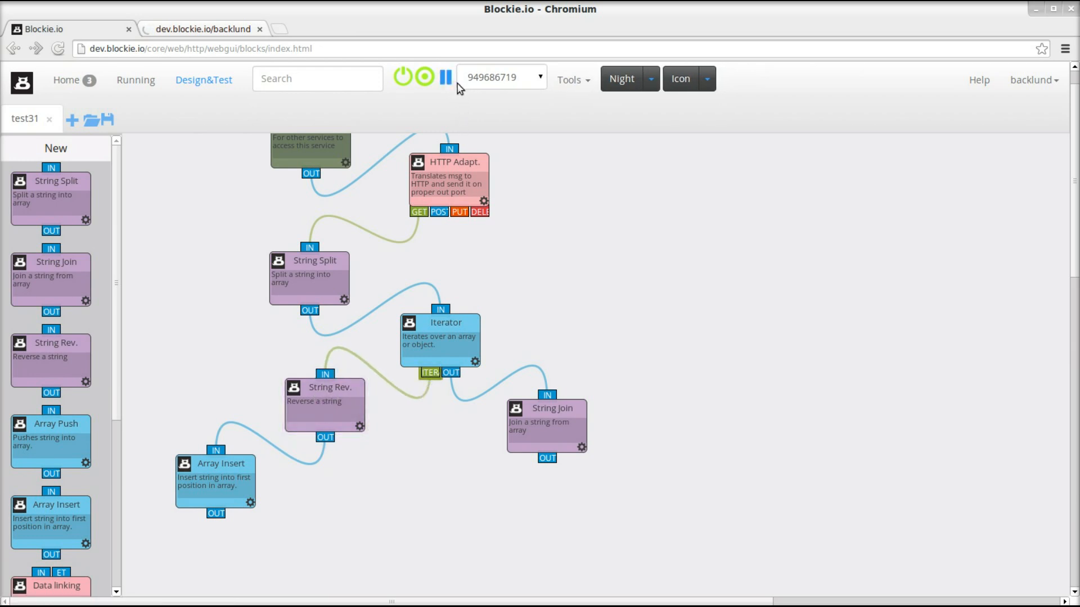
{"action": "left_click", "coordinate": [446, 78]}
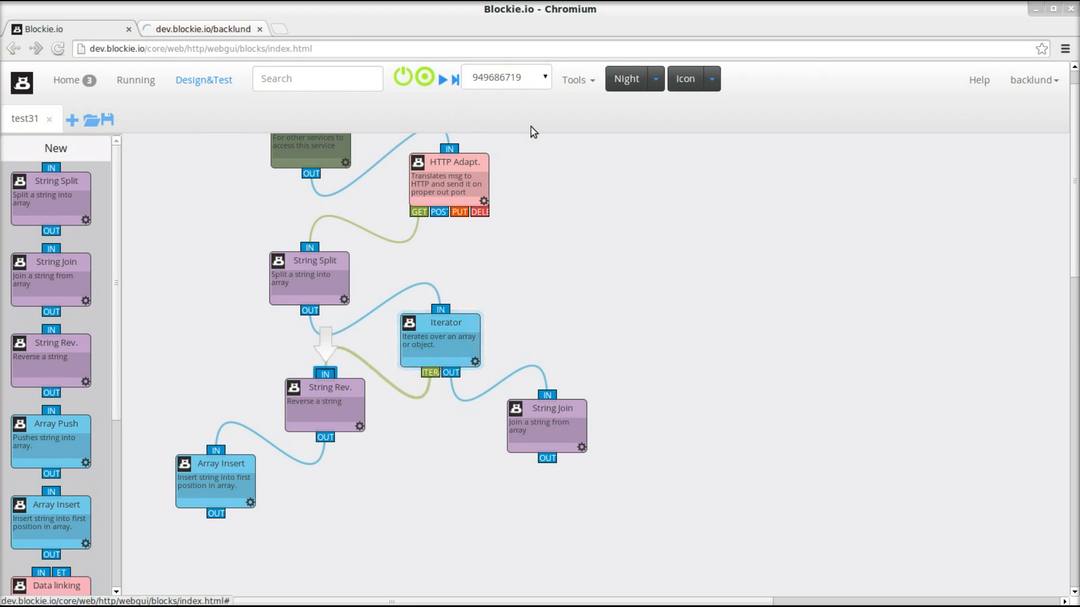
{"action": "mouse_move", "coordinate": [605, 285]}
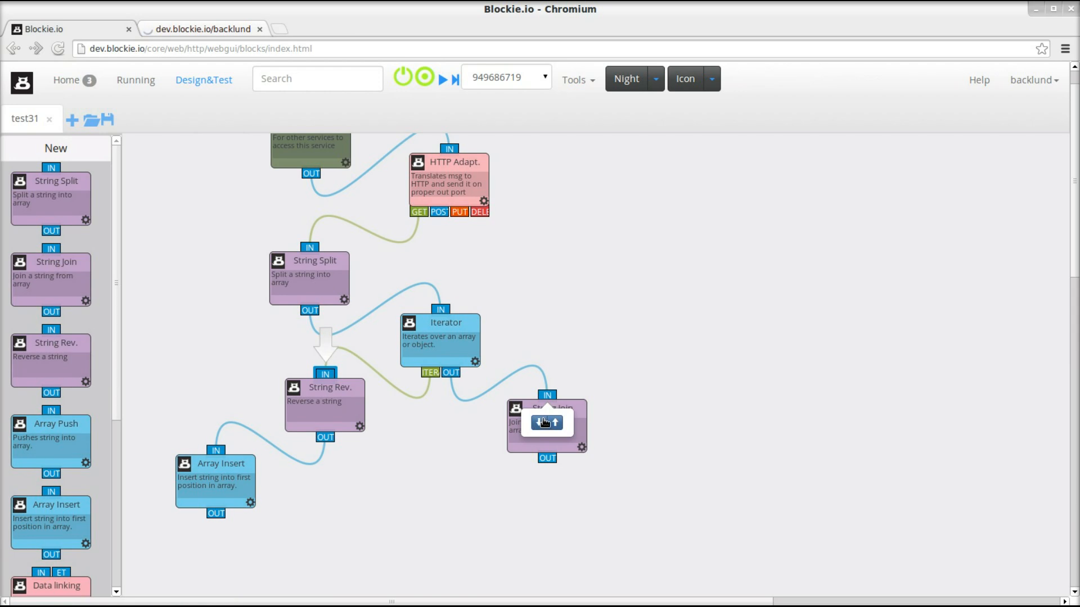
{"action": "mouse_move", "coordinate": [541, 424]}
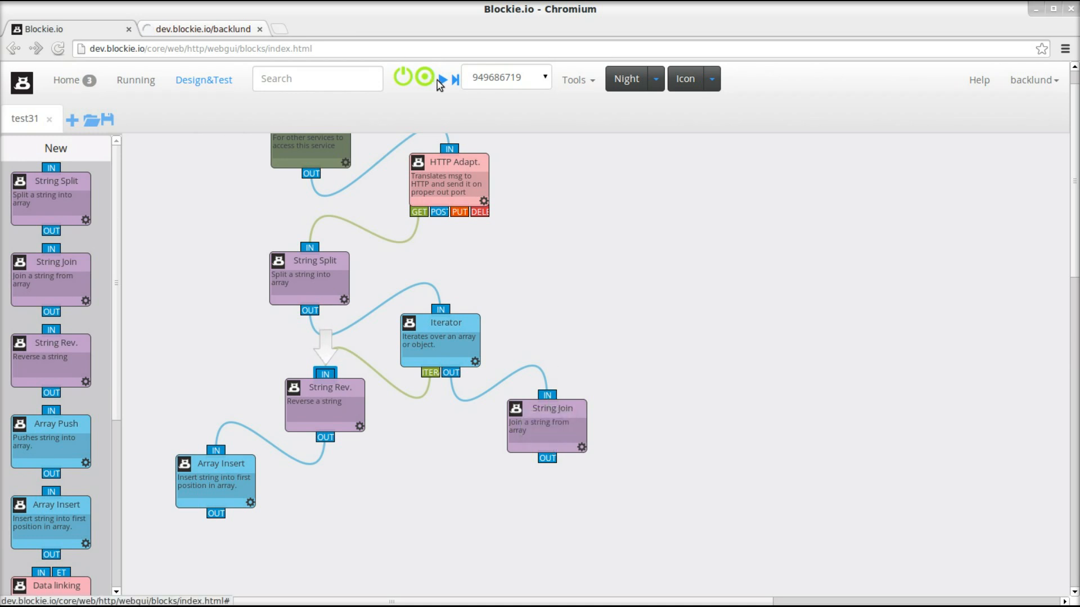
{"action": "left_click", "coordinate": [441, 77]}
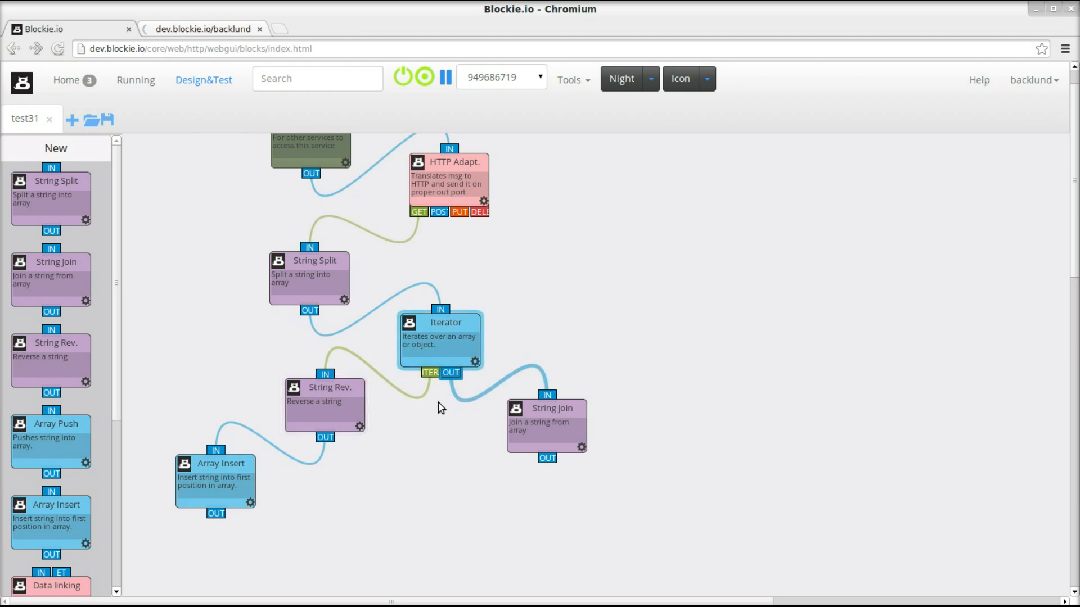
Step: Step into String Join and inspect its IN data: ["ammaG","ateB","ahplA"] from the Iterator
{"action": "left_click", "coordinate": [444, 78]}
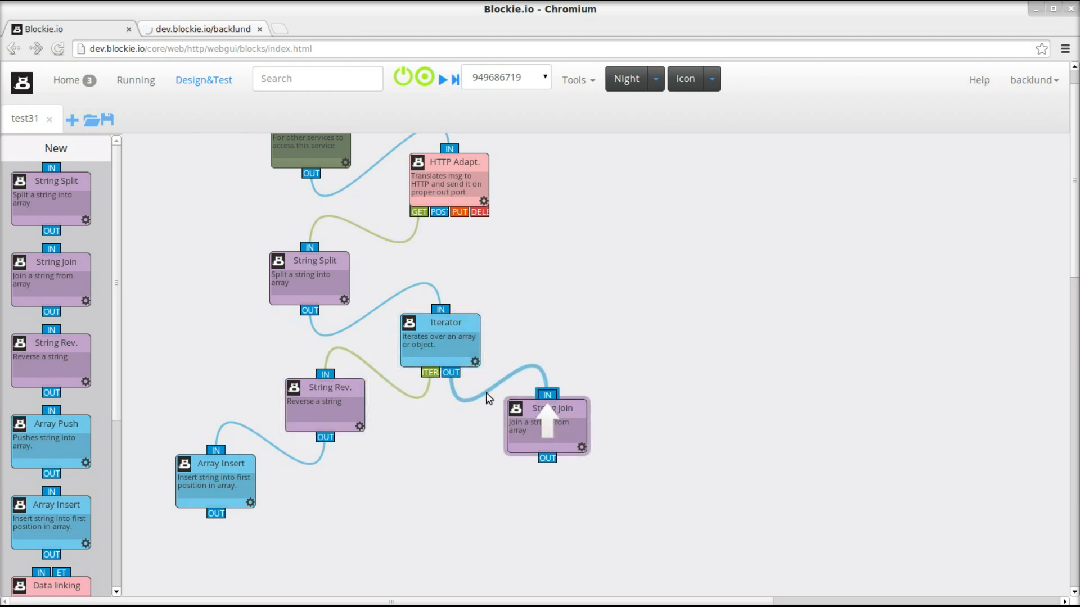
{"action": "left_click", "coordinate": [546, 395]}
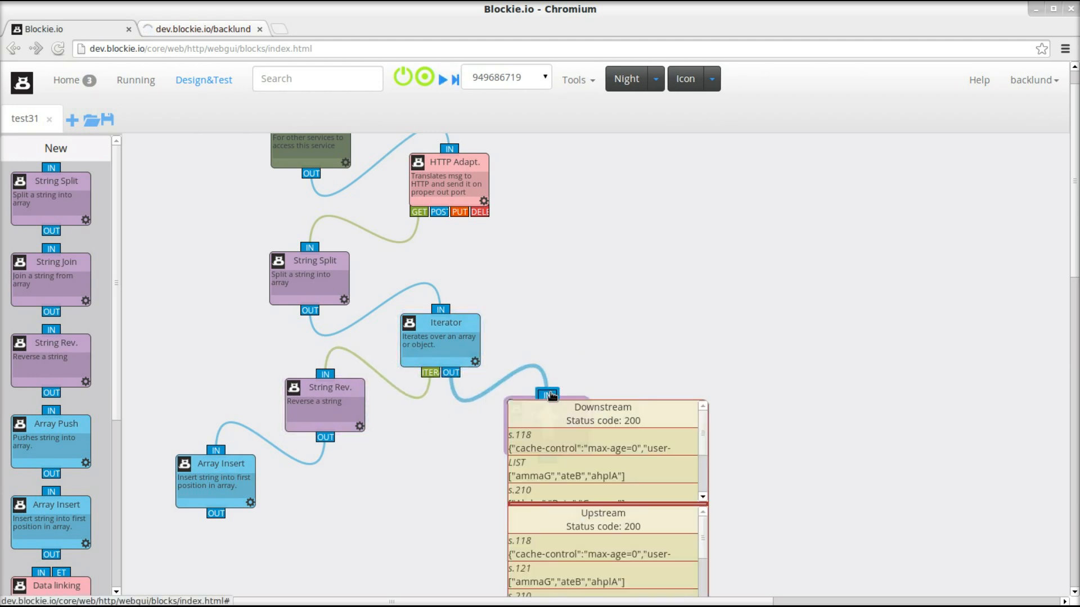
{"action": "mouse_move", "coordinate": [559, 434]}
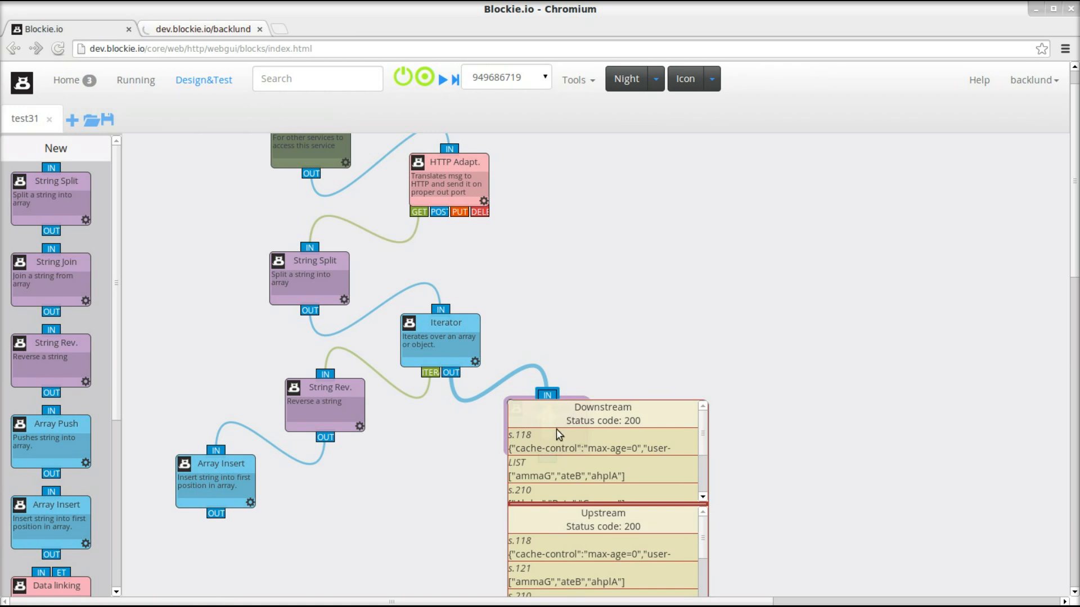
{"action": "mouse_move", "coordinate": [540, 471]}
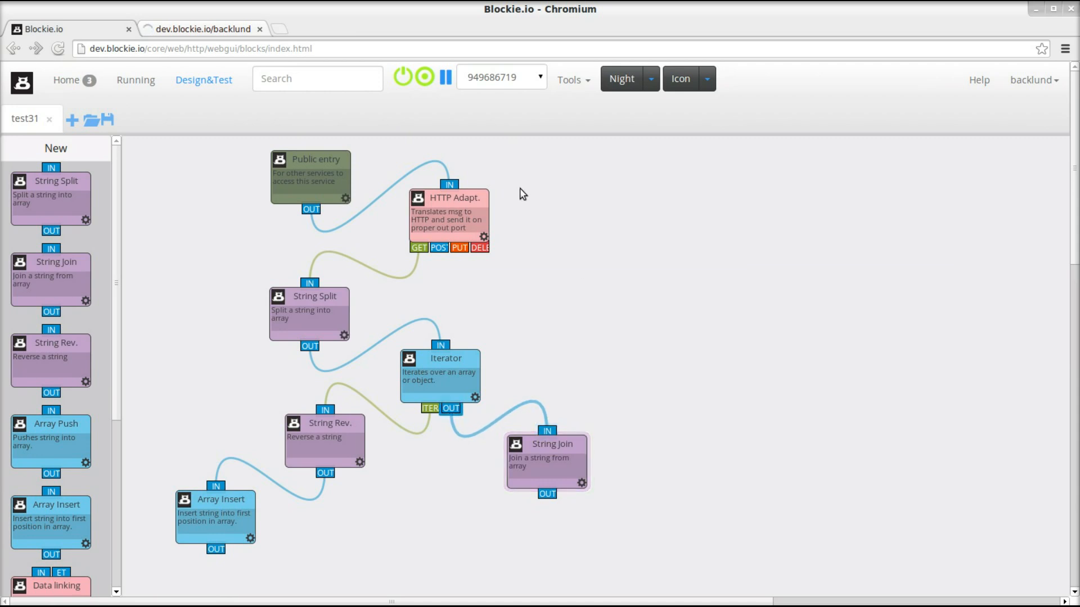
Step: Step back to HTTP Adapt, compare QUERY Alpha_Beta_Gamma with result ammaG, ateB, ahplA, and step the response out
{"action": "left_click", "coordinate": [446, 78]}
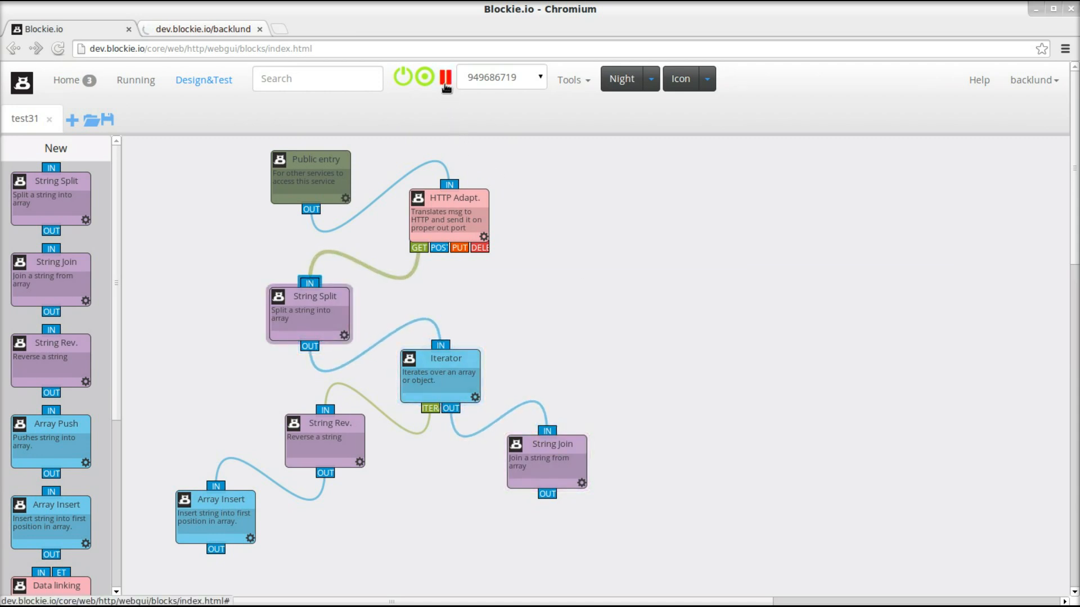
{"action": "left_click", "coordinate": [444, 77]}
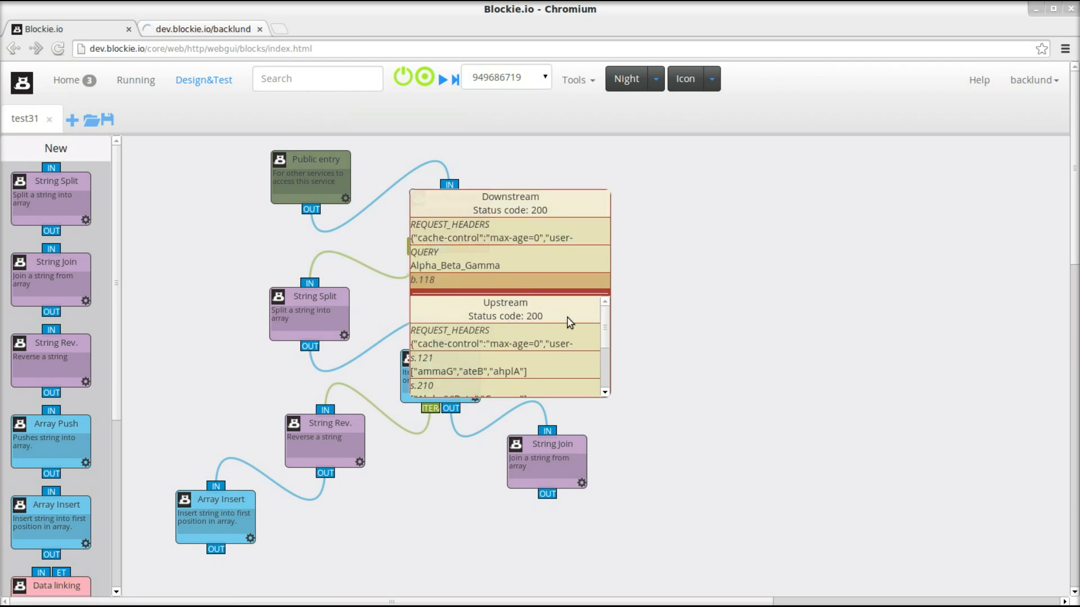
{"action": "scroll", "scroll_direction": "down", "scroll_amount": 3}
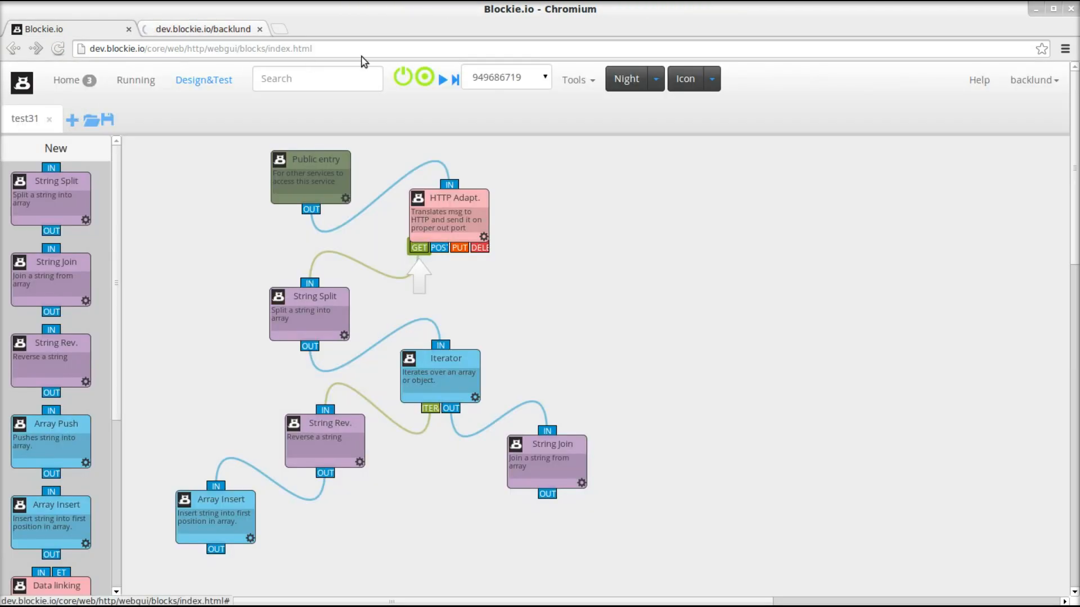
{"action": "left_click", "coordinate": [453, 79]}
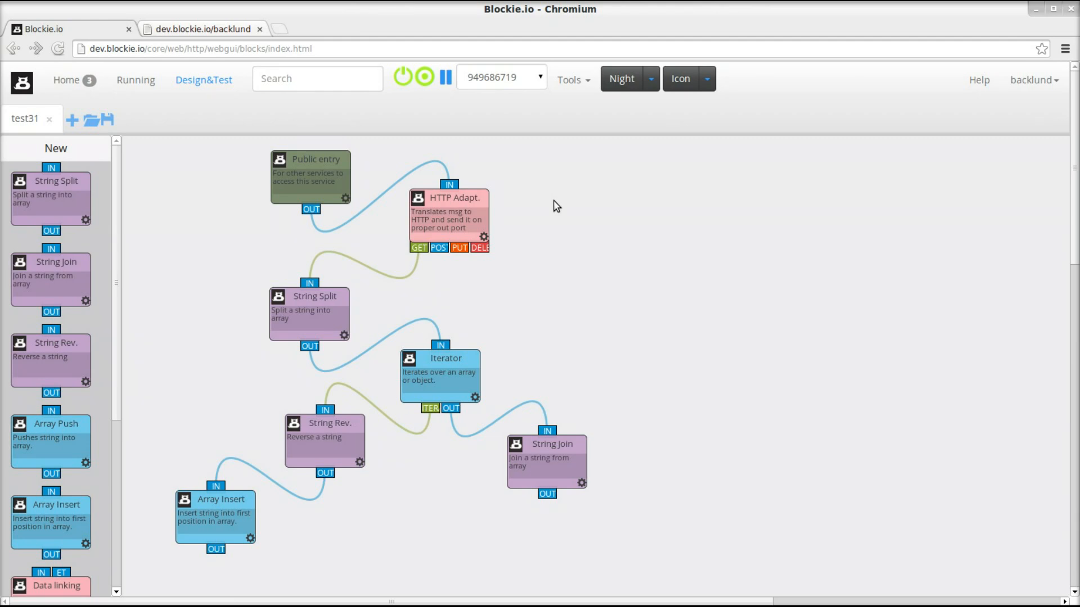
{"action": "left_click", "coordinate": [501, 76]}
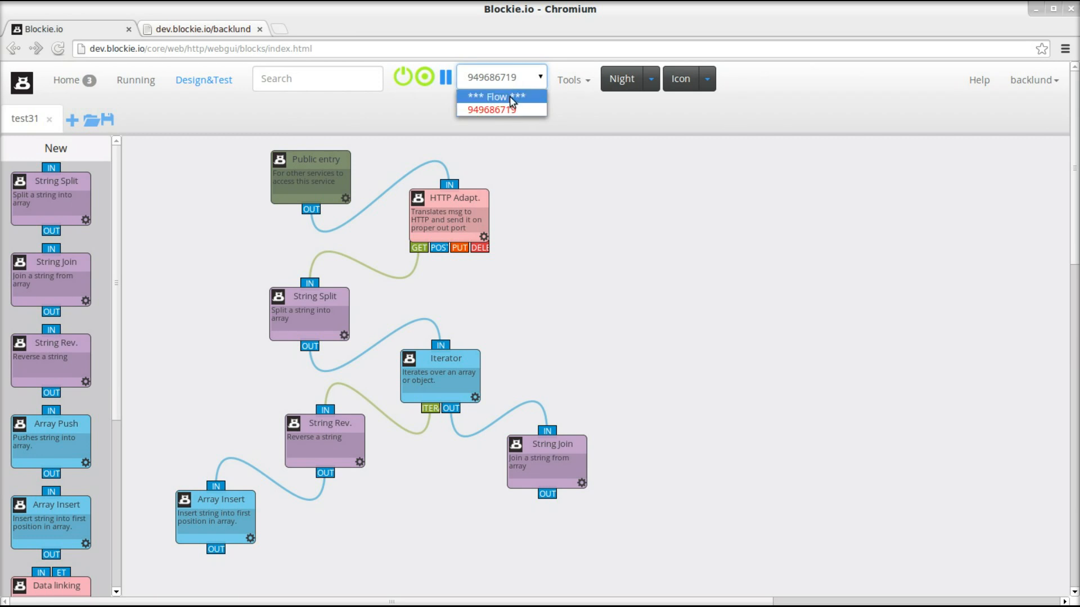
{"action": "mouse_move", "coordinate": [502, 109]}
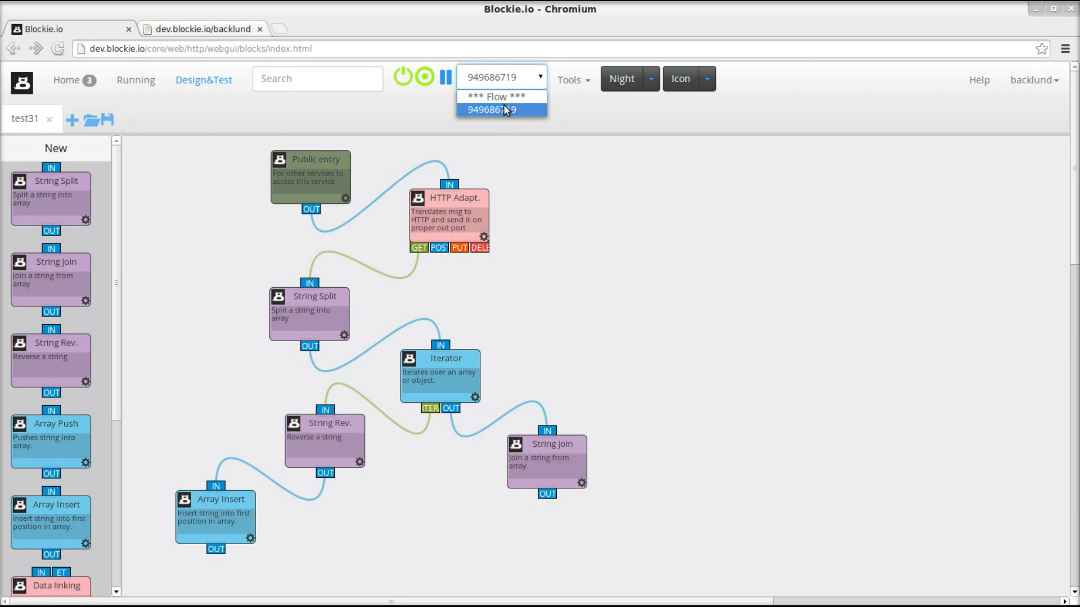
{"action": "left_click", "coordinate": [492, 122]}
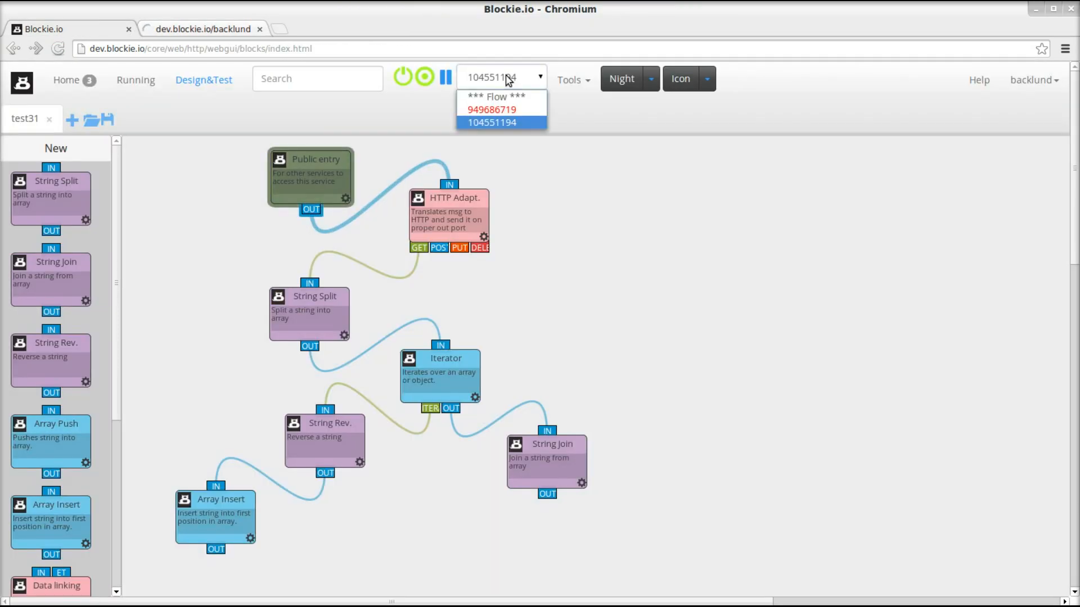
{"action": "mouse_move", "coordinate": [508, 97]}
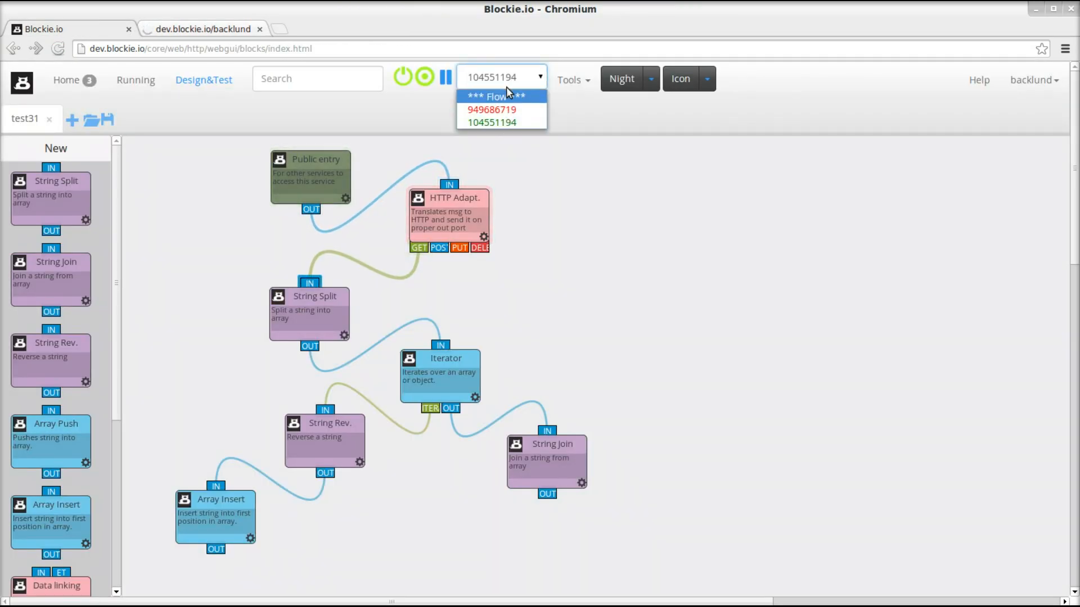
{"action": "left_click", "coordinate": [492, 109]}
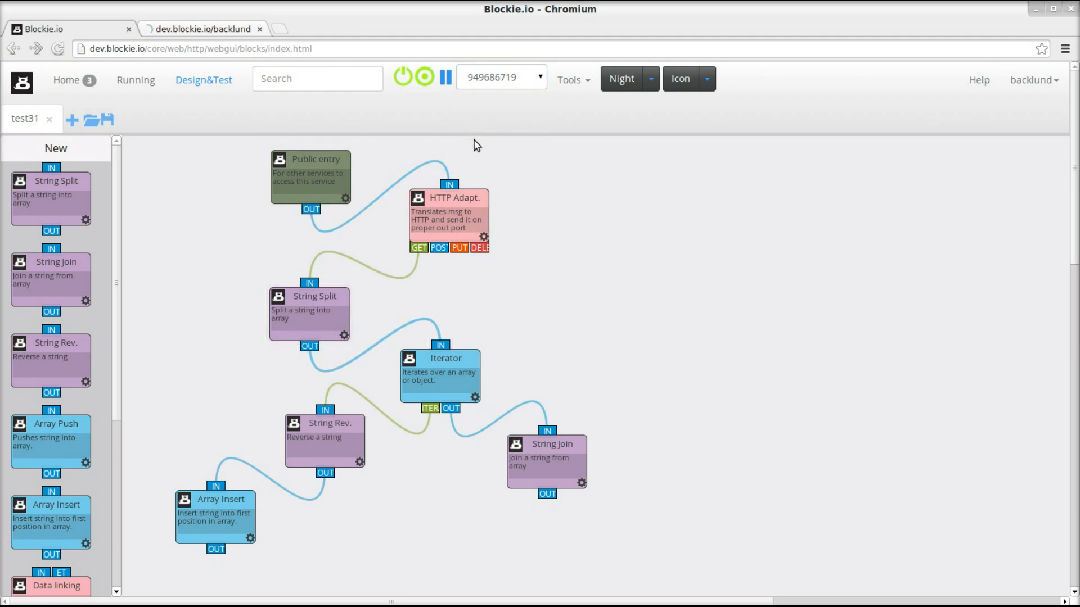